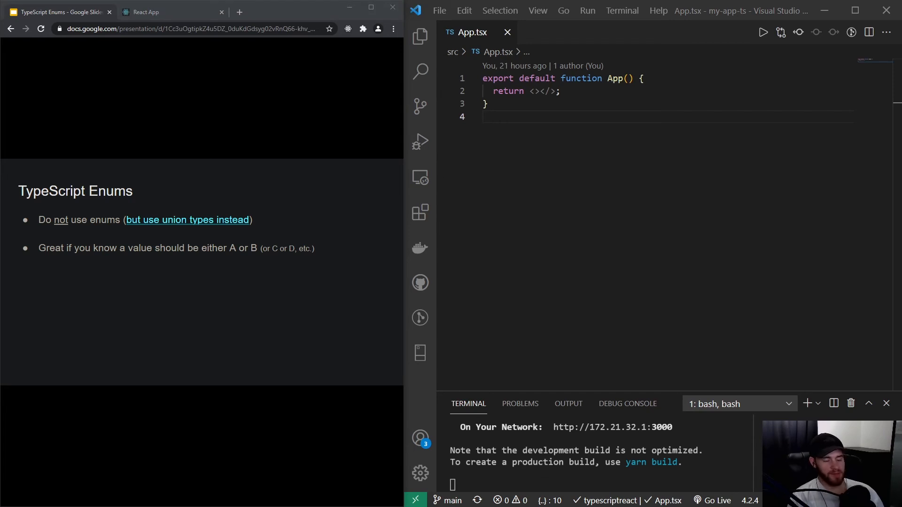
pyautogui.moveTo(52, 143)
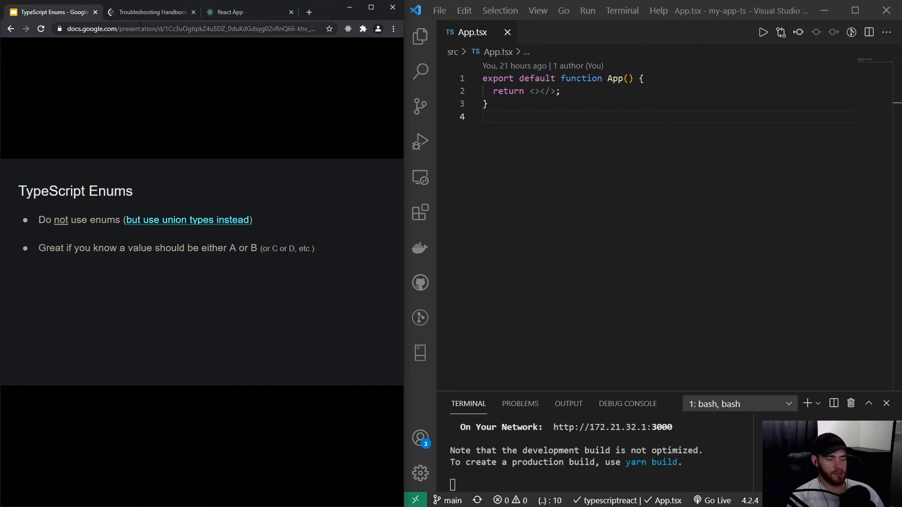
# - Show the cheatsheet's Enum Types advice and its link to the article against enums
pyautogui.click(150, 11)
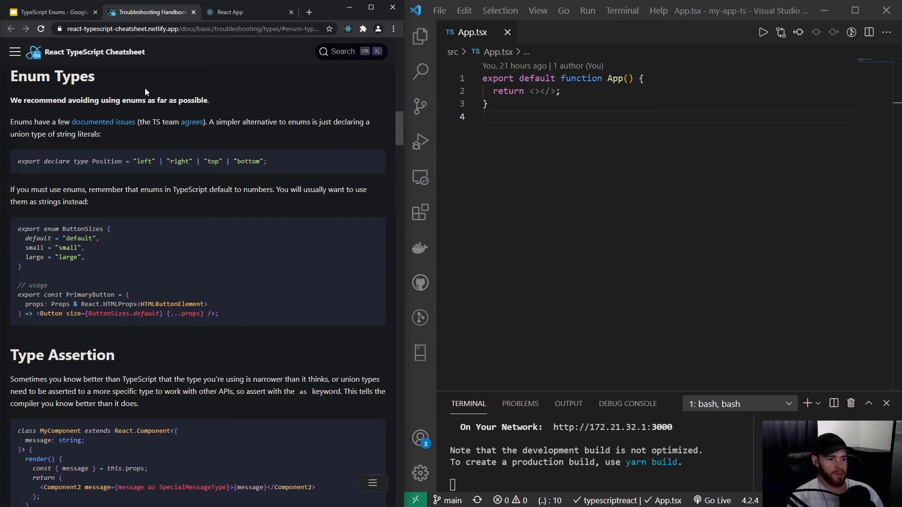
pyautogui.moveTo(68, 90)
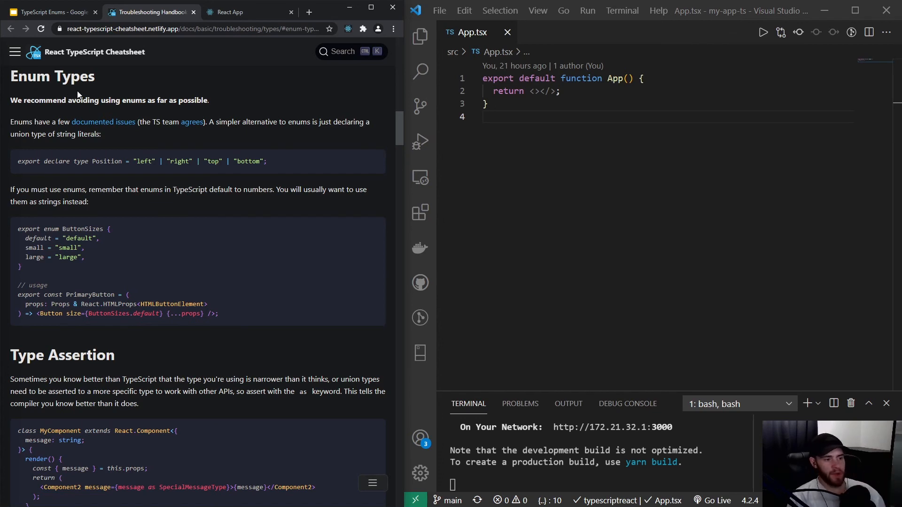
pyautogui.moveTo(122, 95)
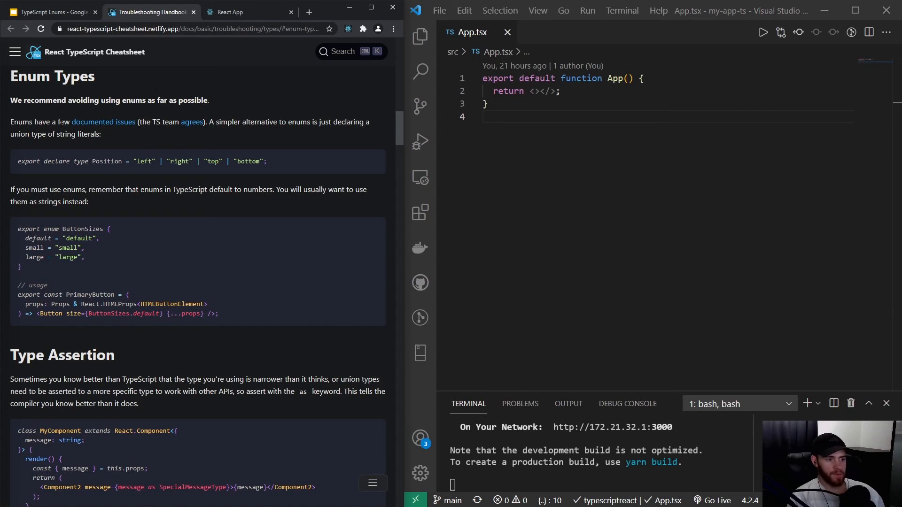
pyautogui.moveTo(104, 122)
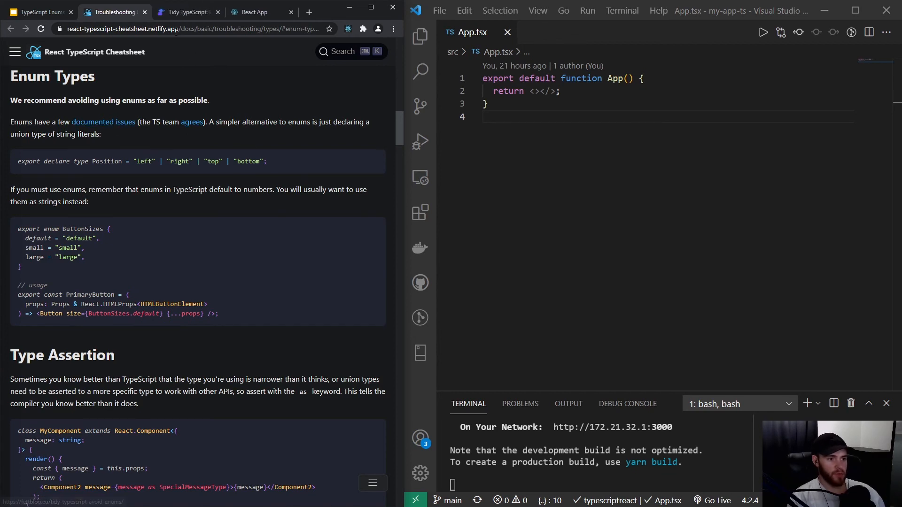
# - View the fettblog 'Prefer union types over enums' article, then close it
pyautogui.click(187, 11)
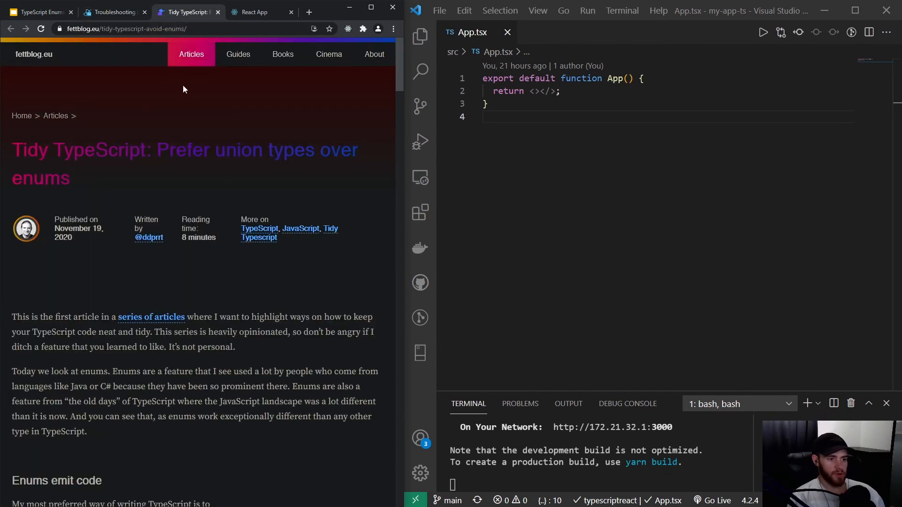
pyautogui.moveTo(185, 119)
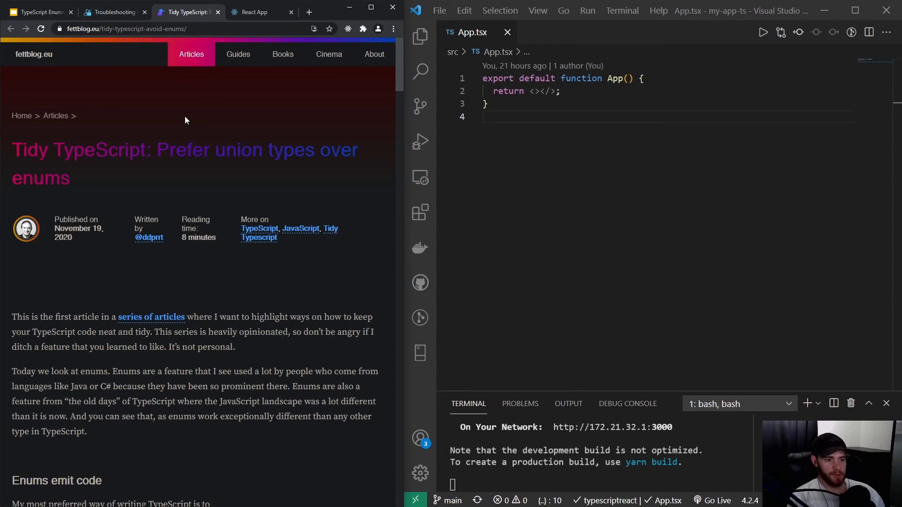
pyautogui.moveTo(180, 131)
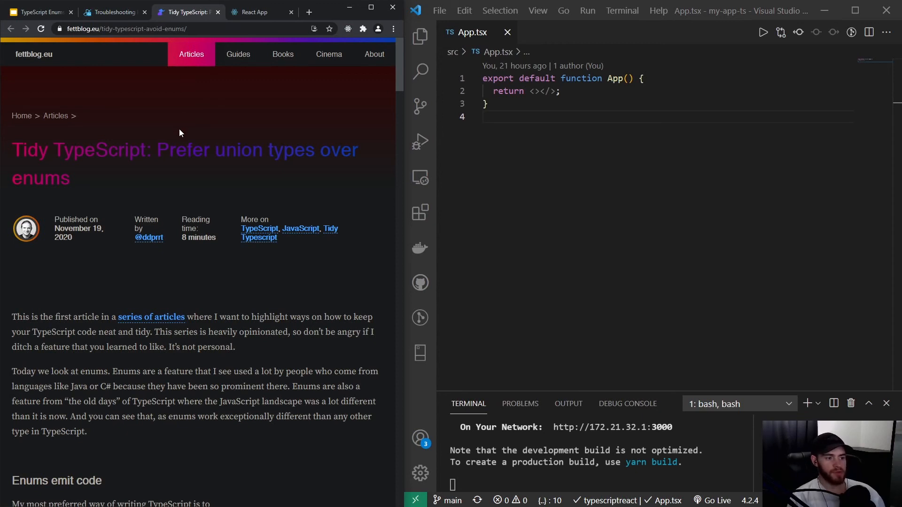
pyautogui.click(152, 11)
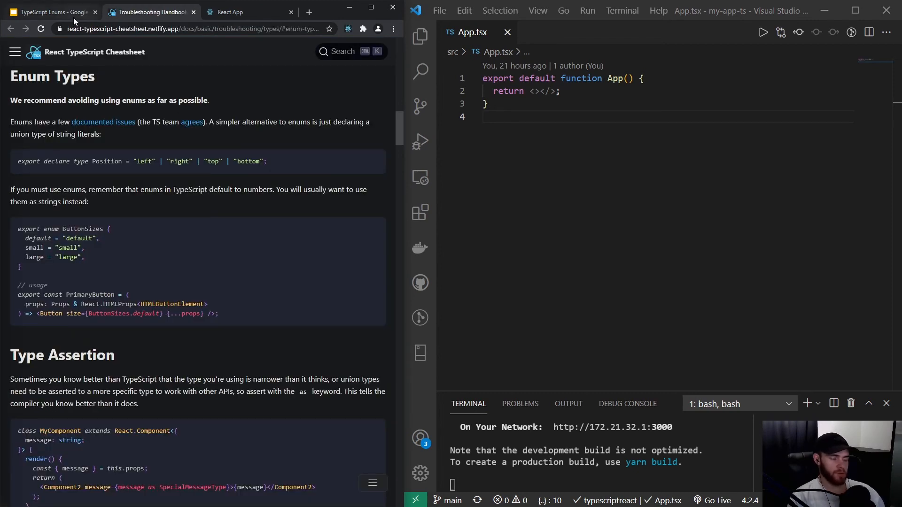
pyautogui.moveTo(150, 13)
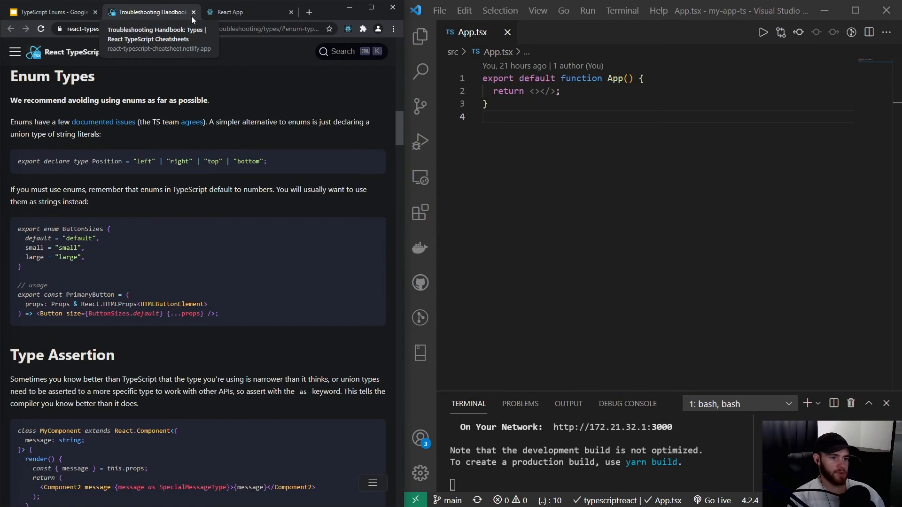
# - Close the cheatsheet tab so Google Slides shows the TypeScript Enums slide again
pyautogui.click(52, 12)
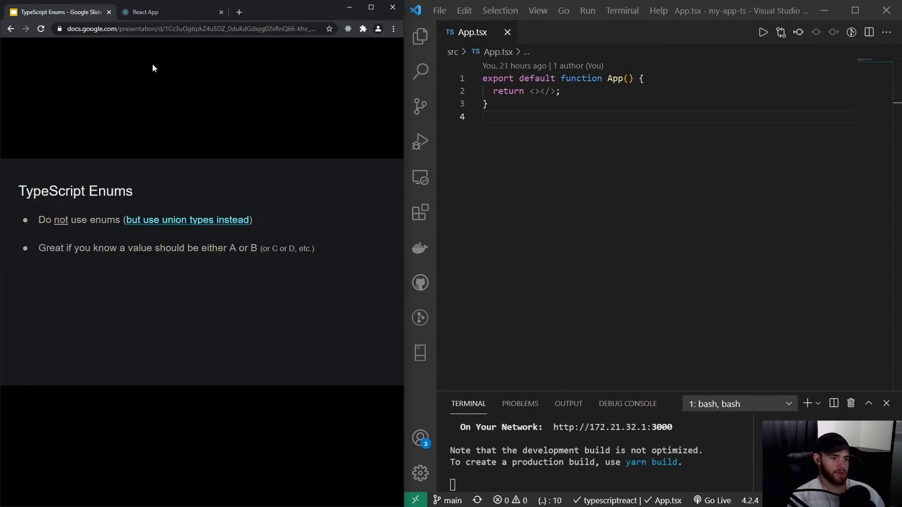
pyautogui.moveTo(219, 82)
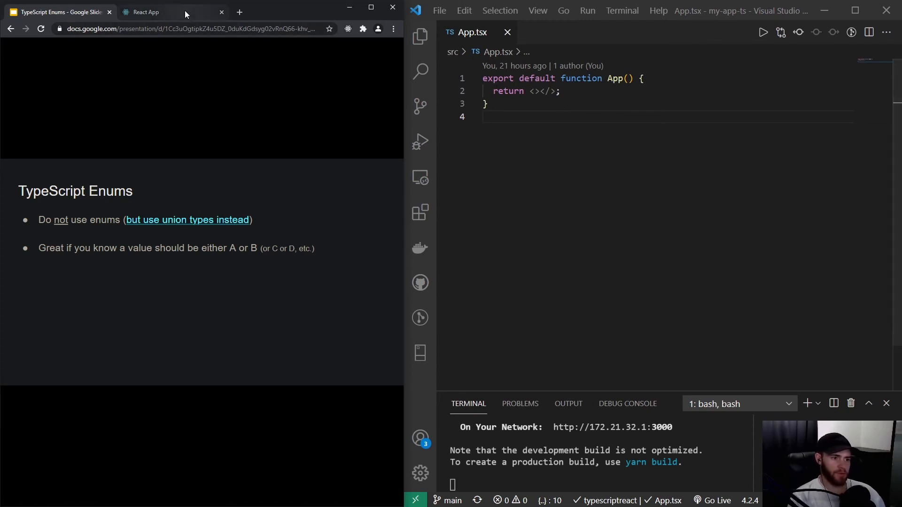
# - Switch to the React App tab at localhost:3000 with the console visible
pyautogui.click(145, 12)
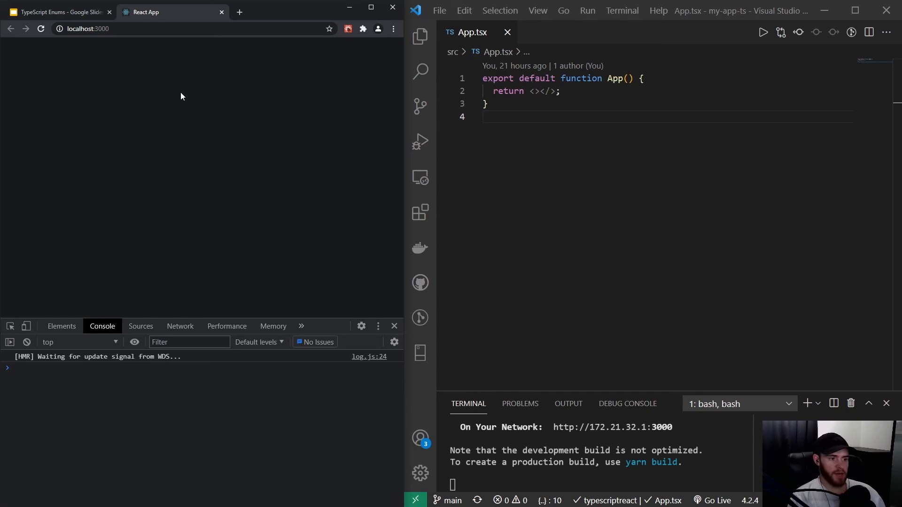
pyautogui.moveTo(175, 92)
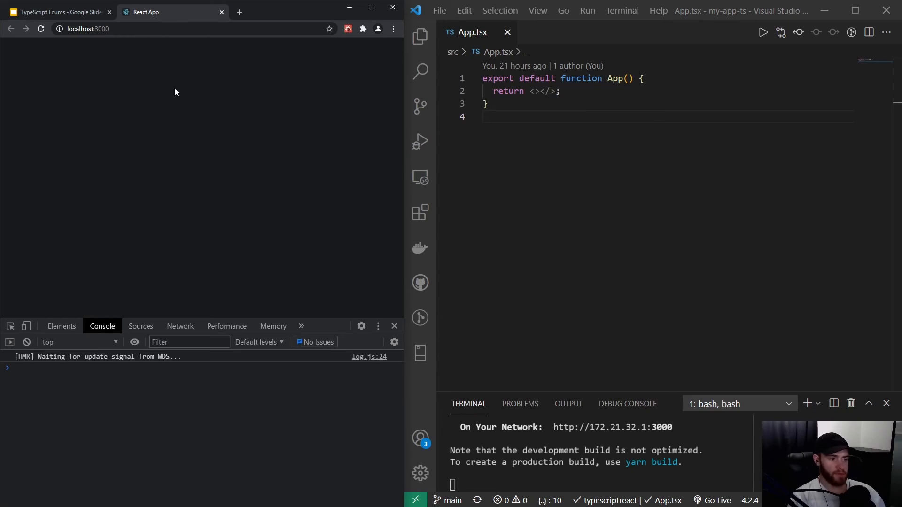
pyautogui.moveTo(384, 114)
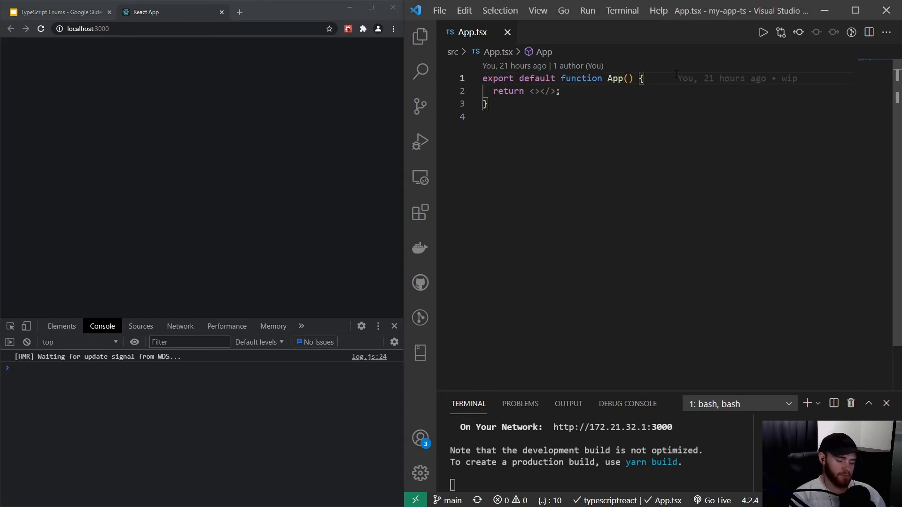
# - Declare const [checkoutStep, setCheckoutStep] = useState("Details") with useState auto-imported
pyautogui.write('const [')
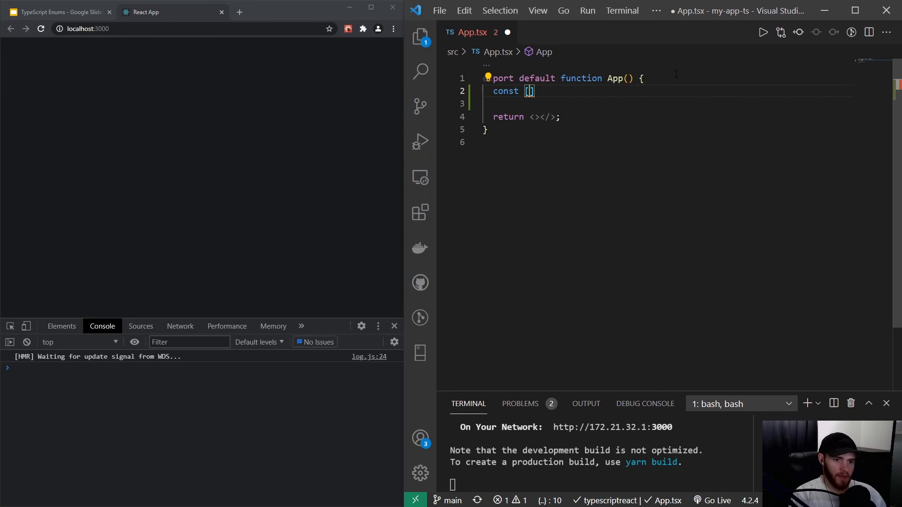
pyautogui.write('st')
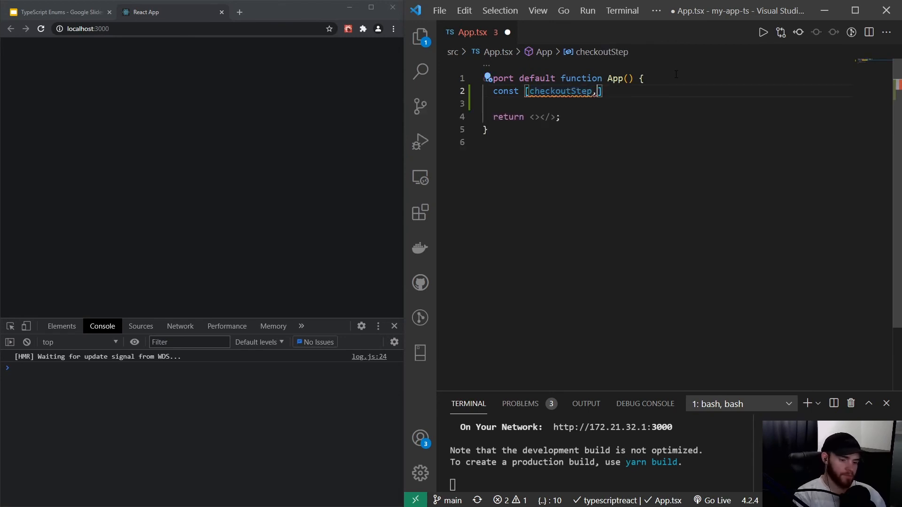
pyautogui.write('sheckoutStep')
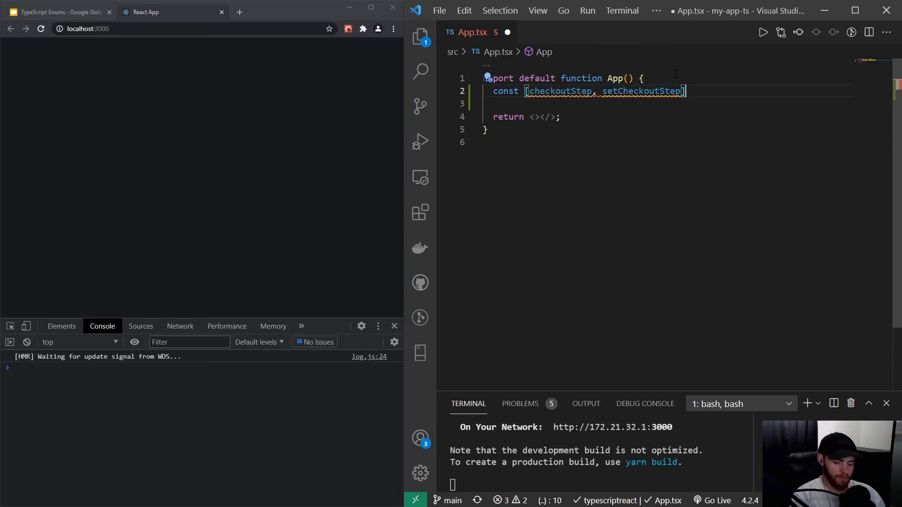
pyautogui.write('= useState')
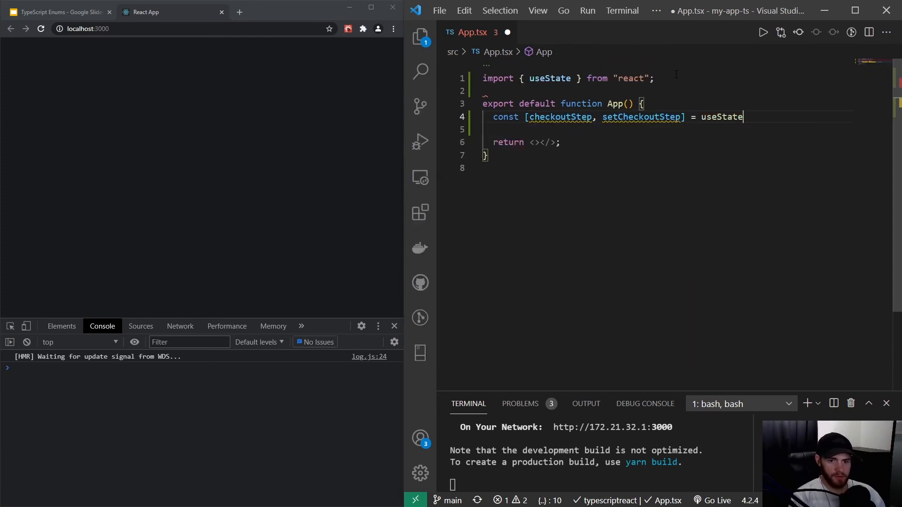
pyautogui.write('("")')
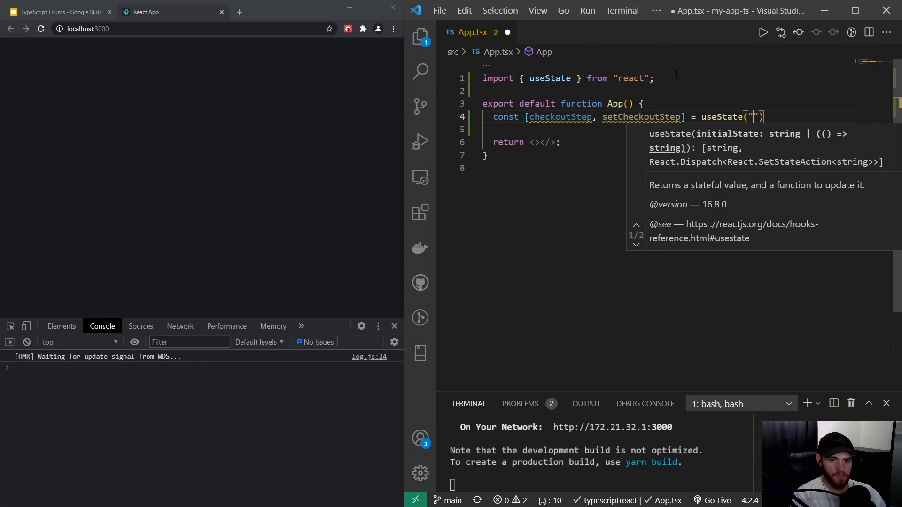
pyautogui.write('D')
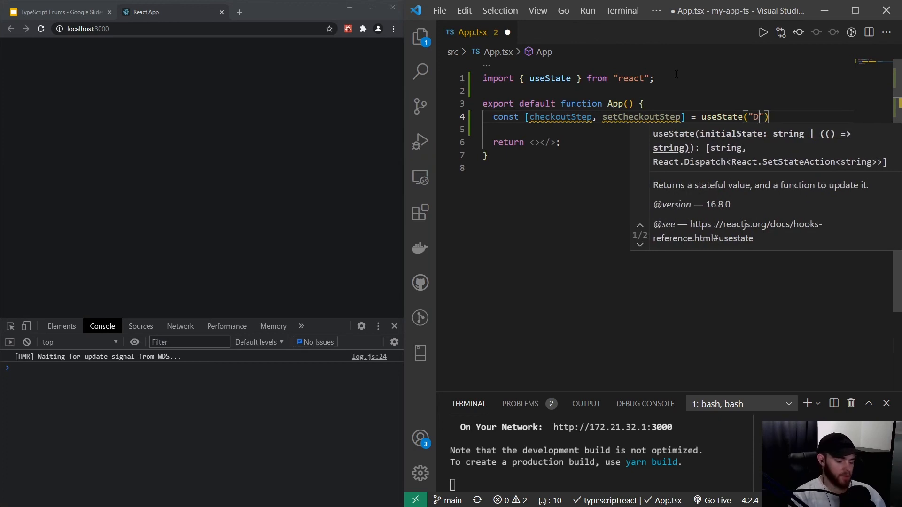
pyautogui.write('etails')
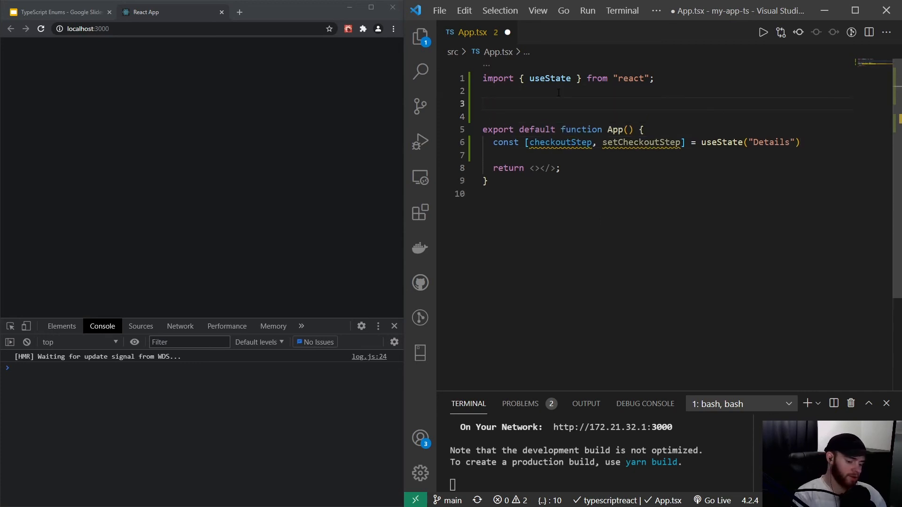
# - Add comments listing the checkout steps Details, Shipping and Payment above App
pyautogui.write('// Details')
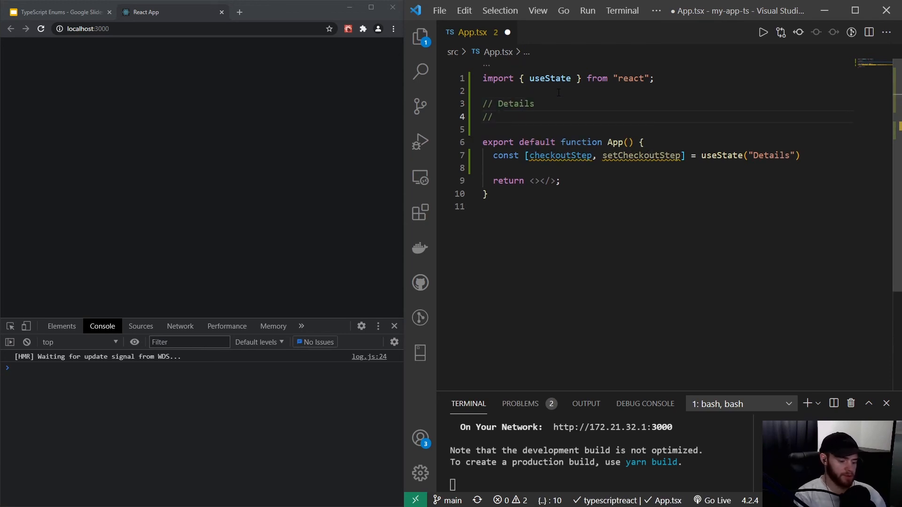
pyautogui.write('Shipping')
pyautogui.write('// P')
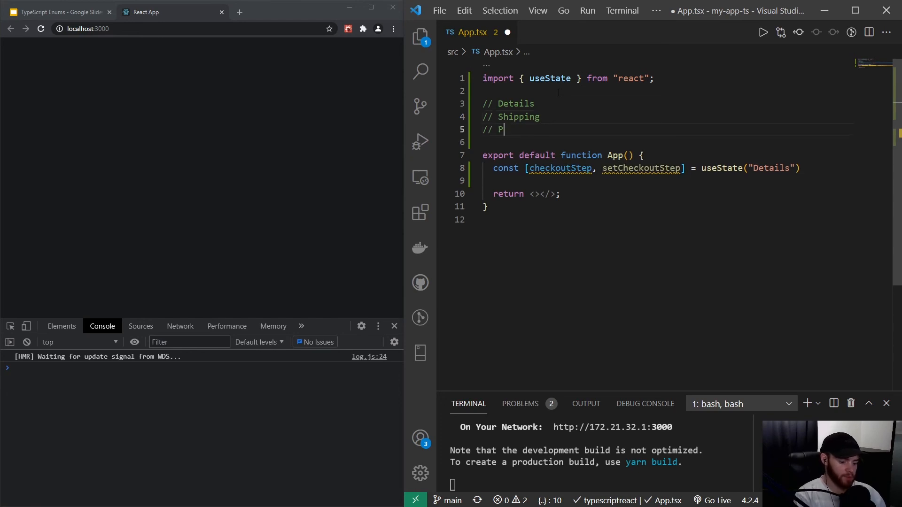
pyautogui.write('ayment')
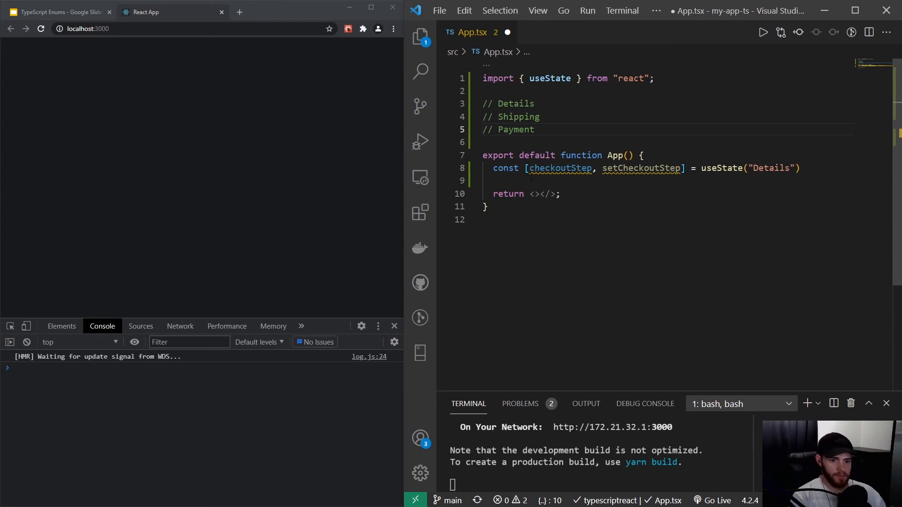
# - Render an h1 'Details' heading only when checkoutStep === "Details"
pyautogui.press('Enter')
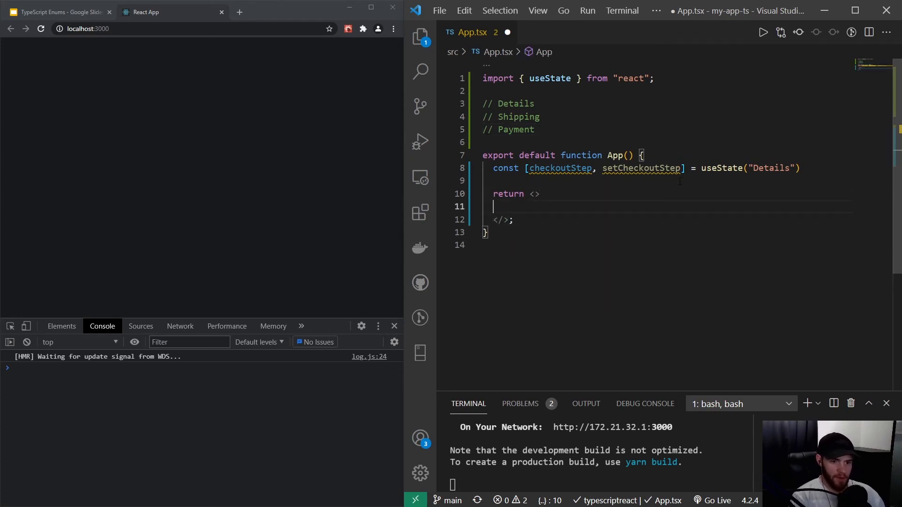
pyautogui.write('{')
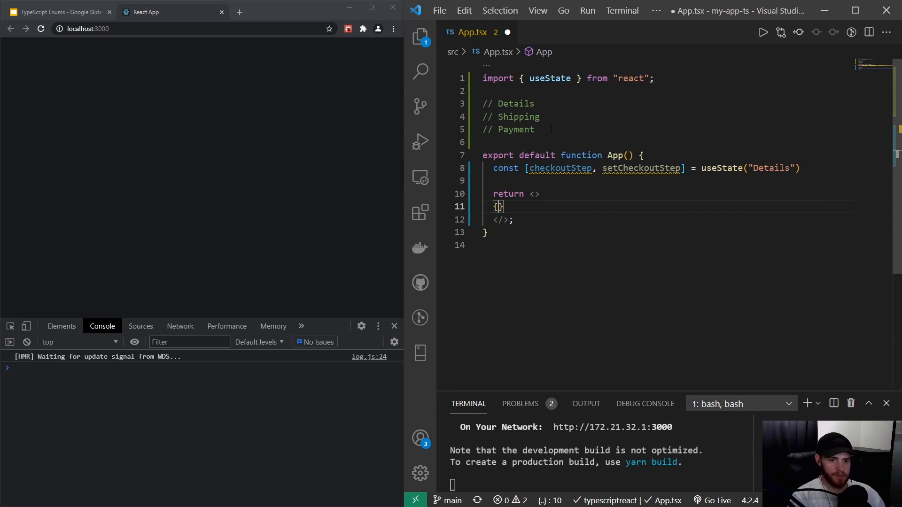
pyautogui.doubleClick(537, 155)
pyautogui.write('checkoutStep')
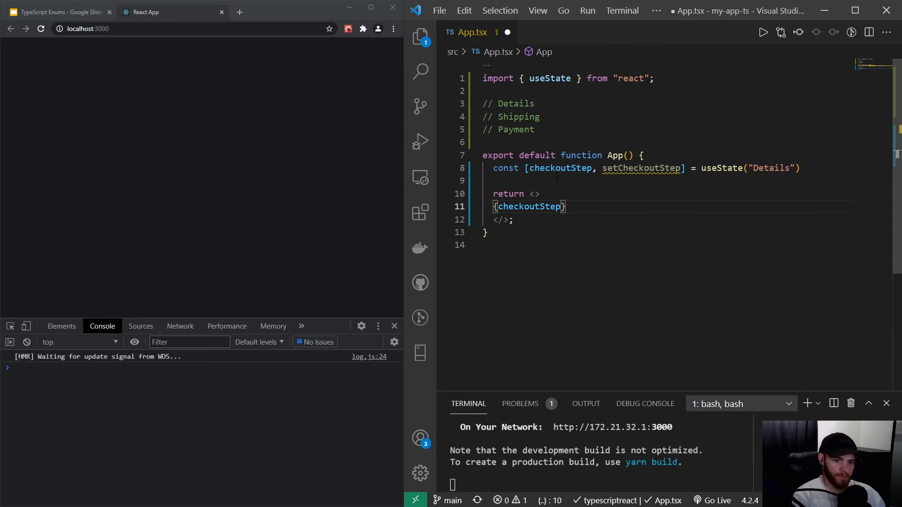
pyautogui.write('=== "D"')
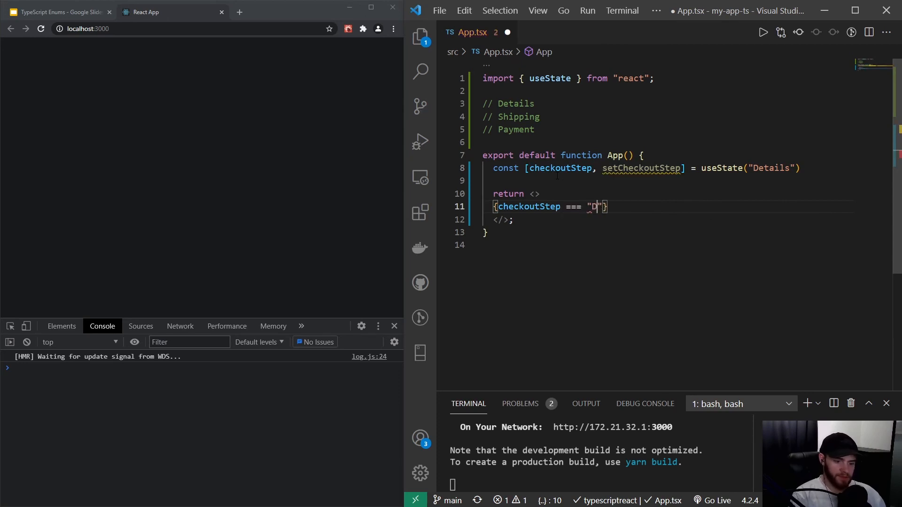
pyautogui.write('etails')
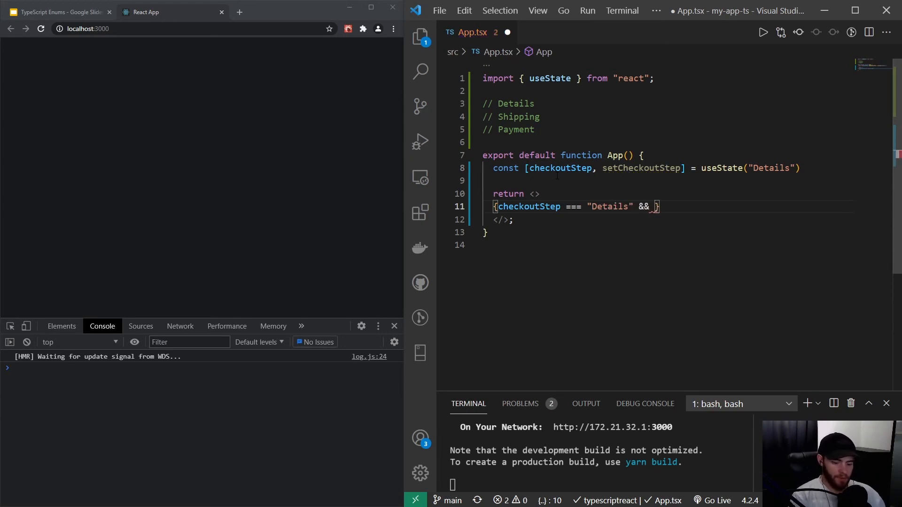
pyautogui.write('<p')
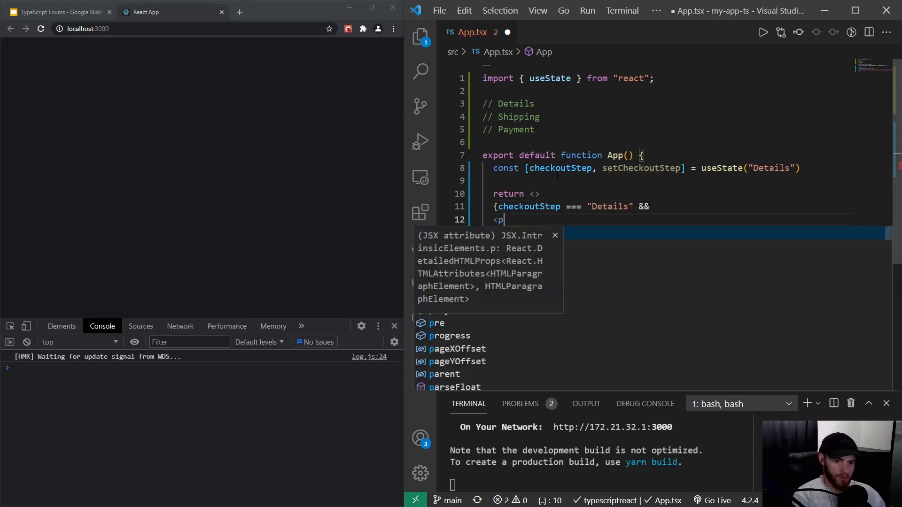
pyautogui.write('></p>')
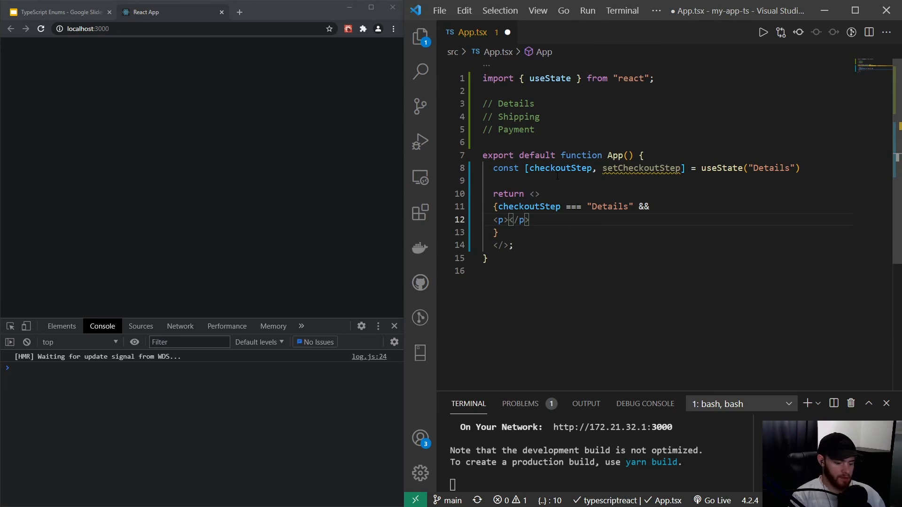
pyautogui.moveTo(508, 220); pyautogui.dragTo(529, 220)
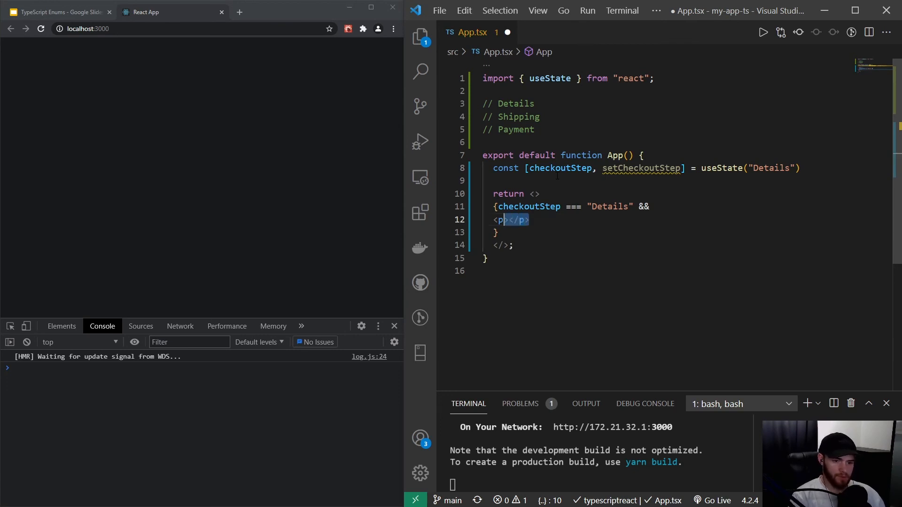
pyautogui.press('Delete')
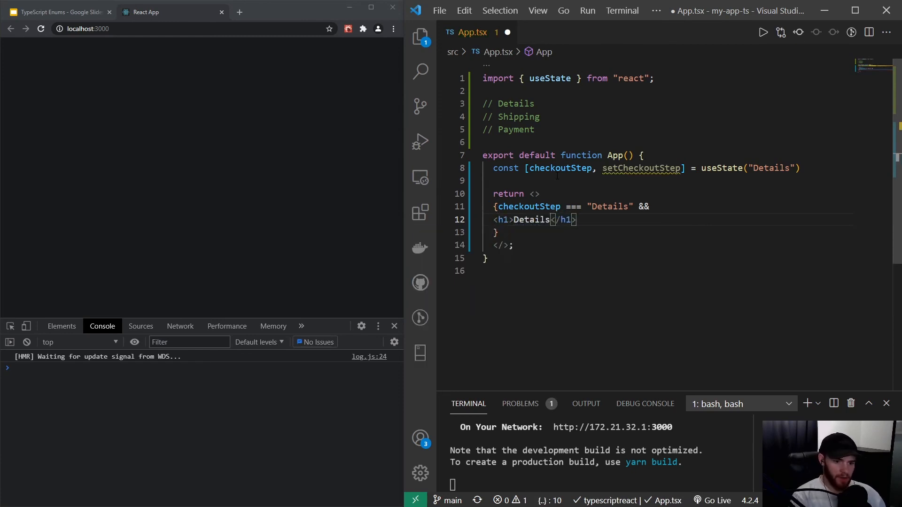
# - Add a button whose onClick calls setCheckoutStep("Shipping")
pyautogui.write('<button></button>')
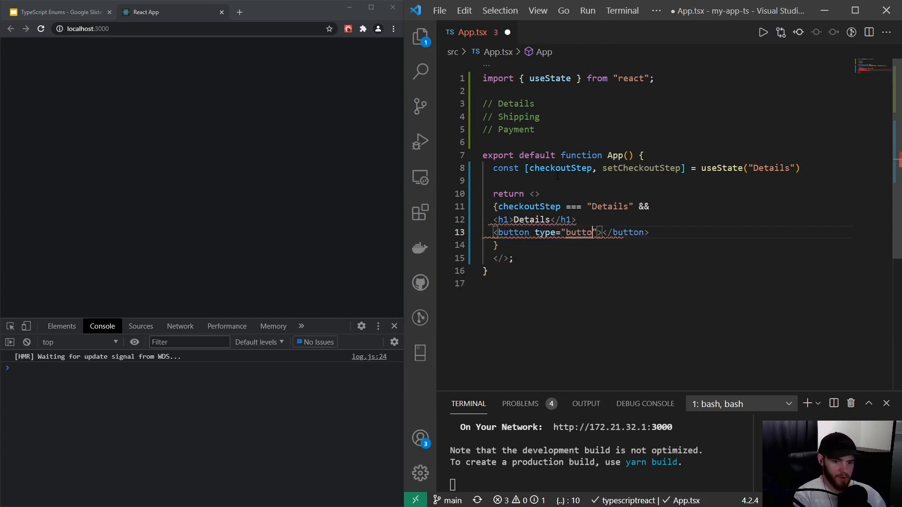
pyautogui.write('oncl')
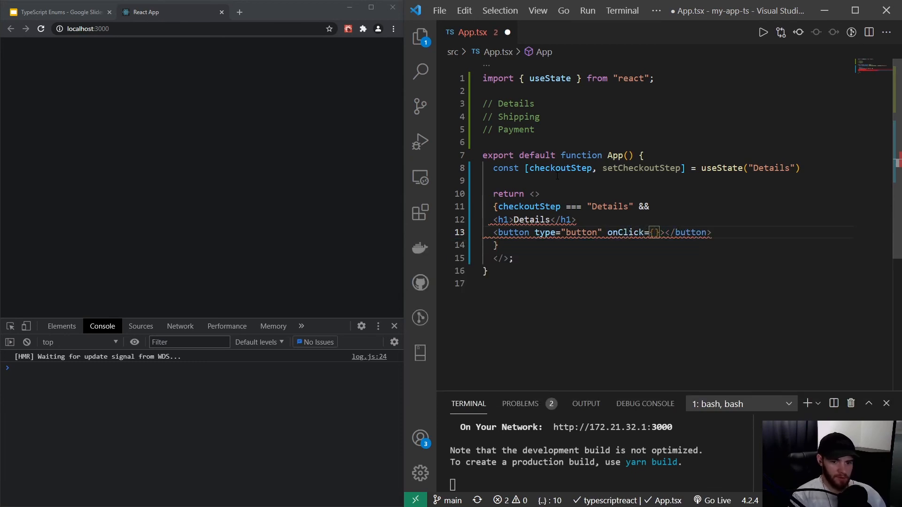
pyautogui.write('() =>')
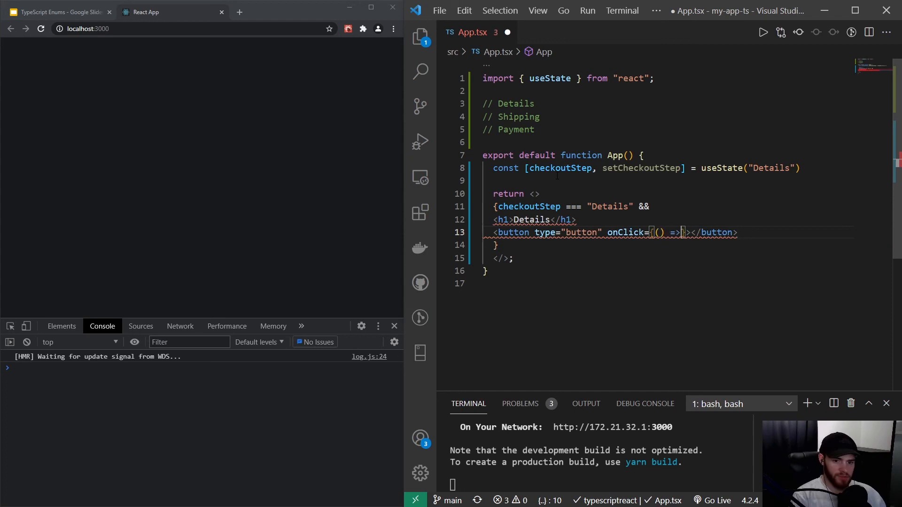
pyautogui.write('setCheckoutStep')
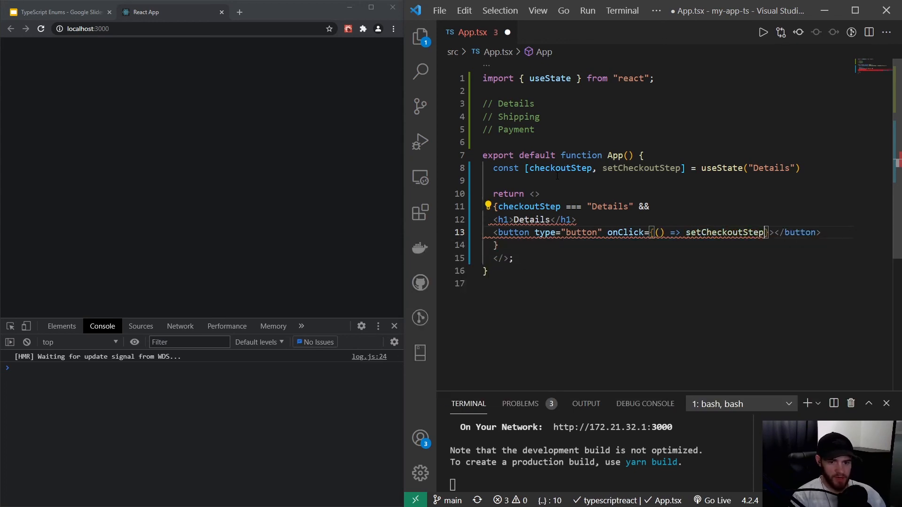
pyautogui.write('()')
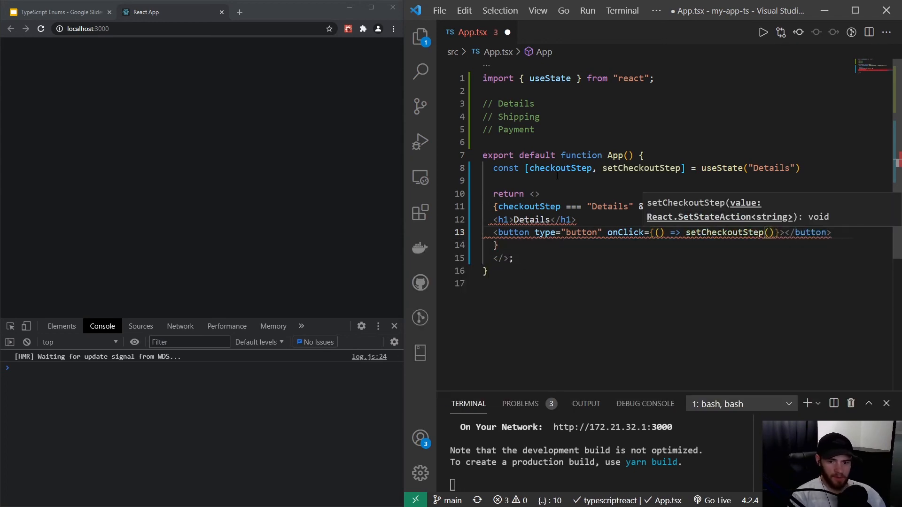
pyautogui.write('""')
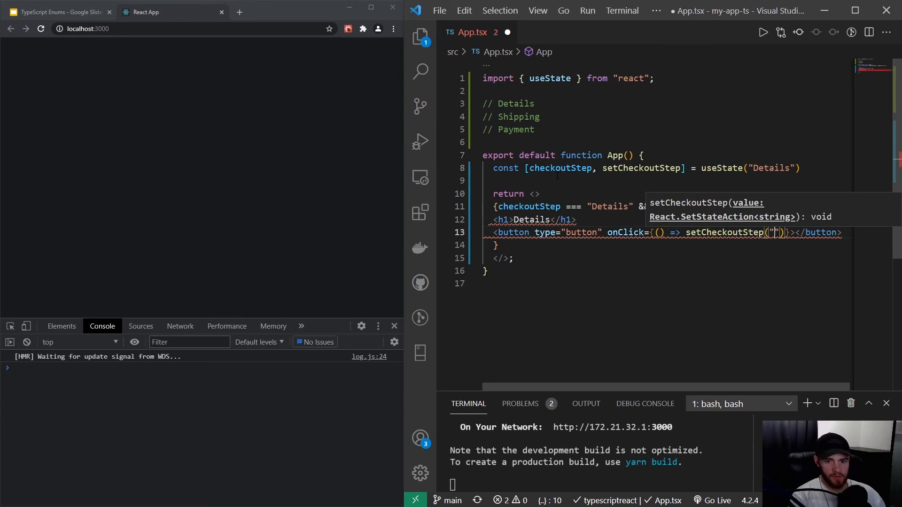
pyautogui.write('Paymen')
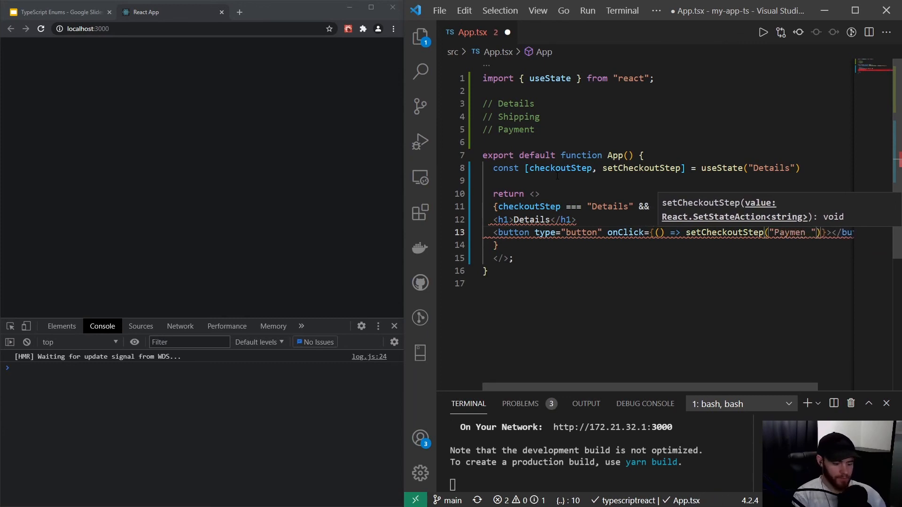
pyautogui.write('Shipping')
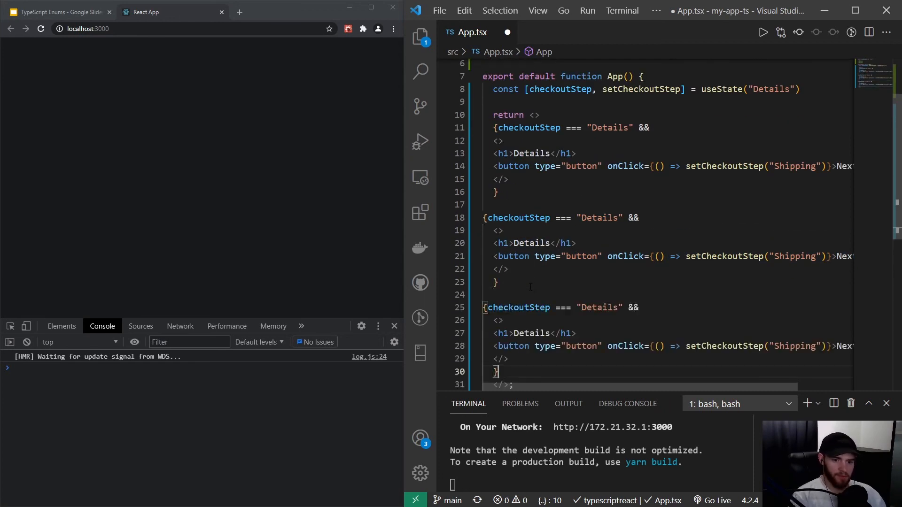
# - Edit the copied blocks to check "Shipping" and "Payment" and advance to the next step
pyautogui.doubleClick(599, 217)
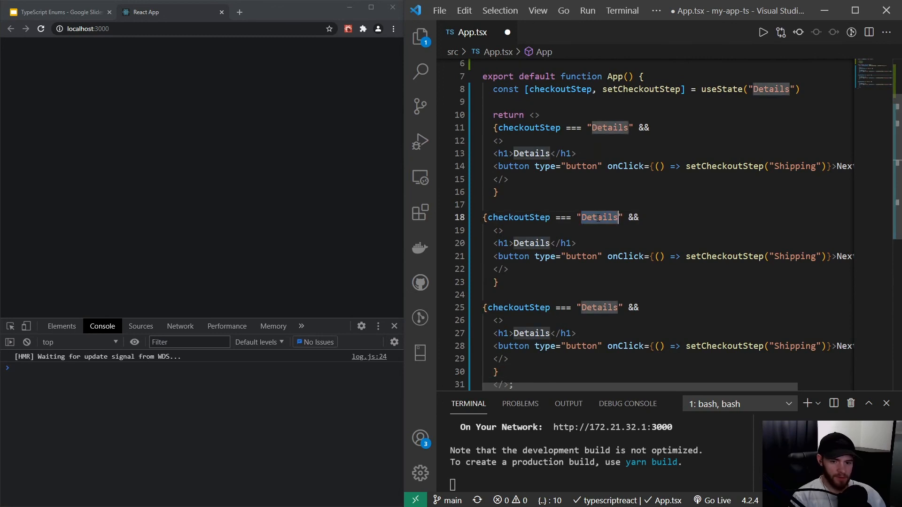
pyautogui.write('Sh')
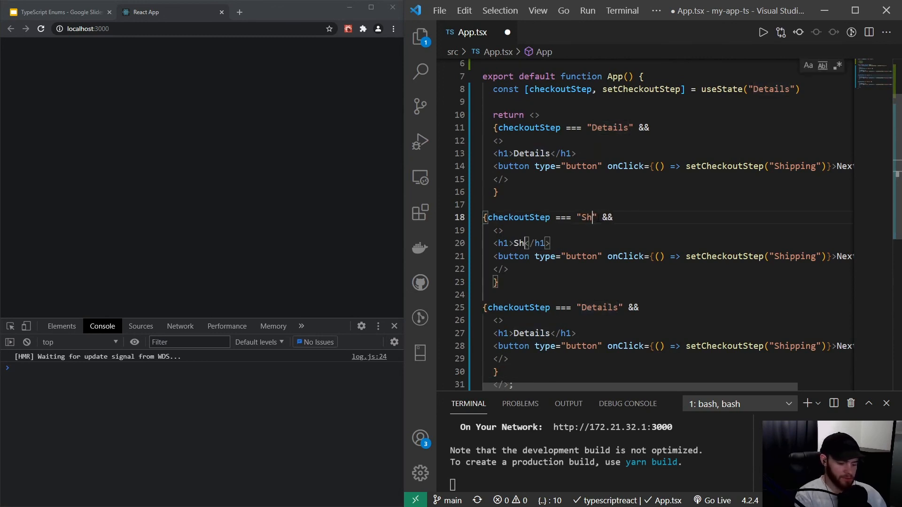
pyautogui.write('ipping')
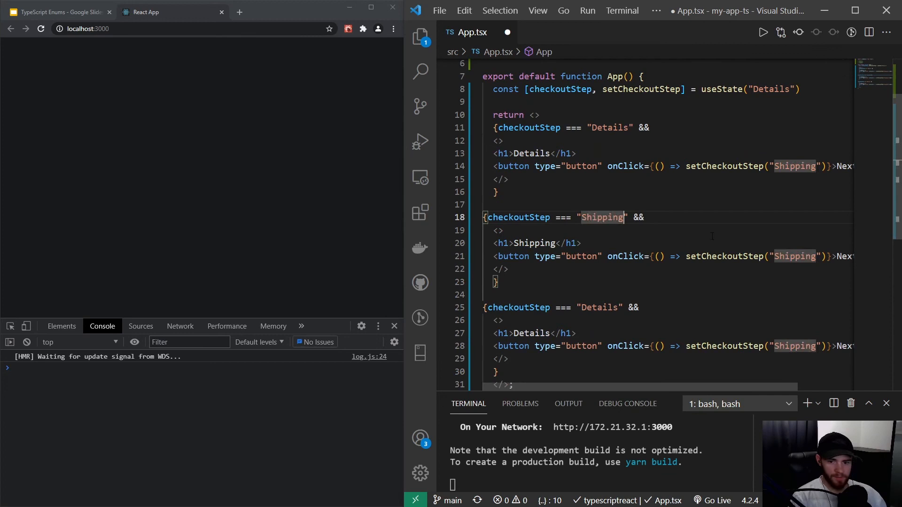
pyautogui.write('Payment')
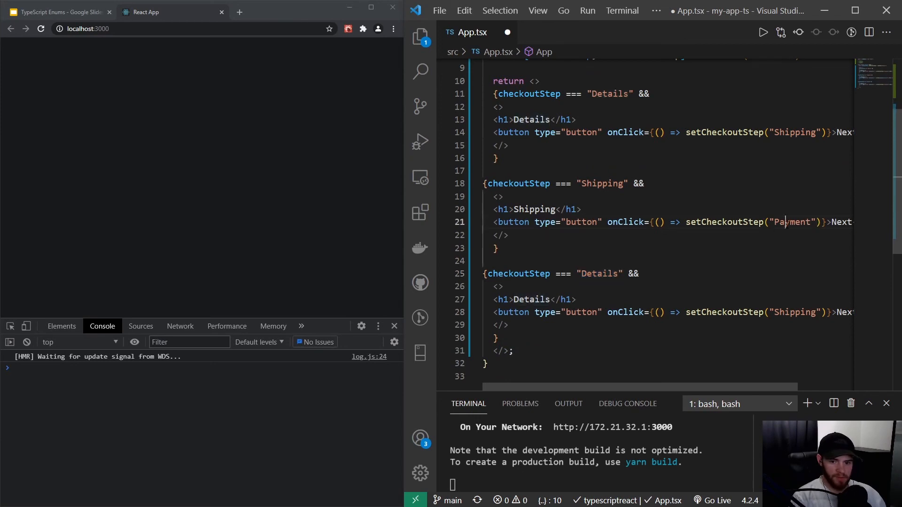
pyautogui.doubleClick(599, 274)
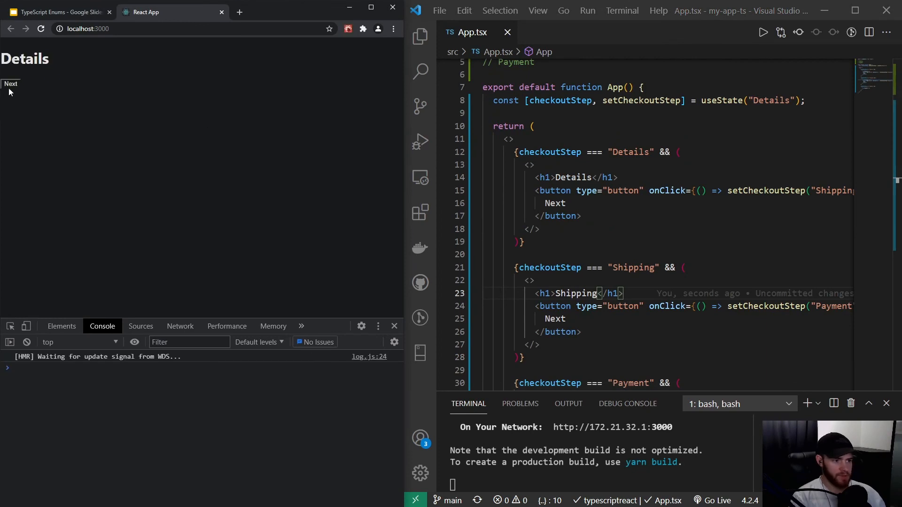
# - Click Next twice to advance the app from Details through Shipping to Payment
pyautogui.click(9, 83)
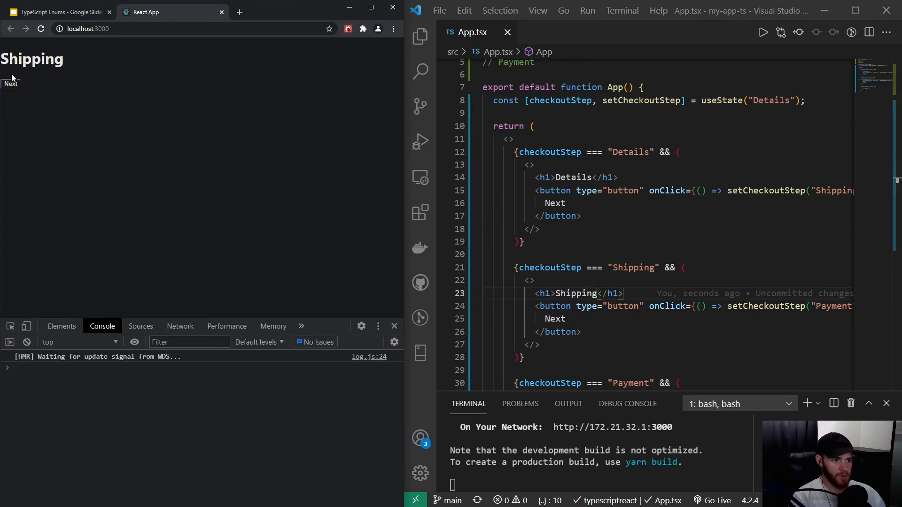
pyautogui.click(9, 84)
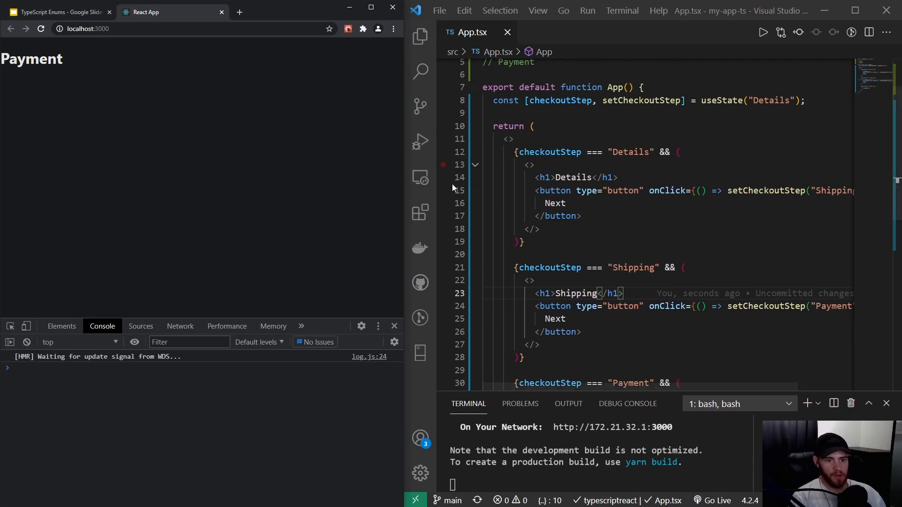
pyautogui.moveTo(27, 143)
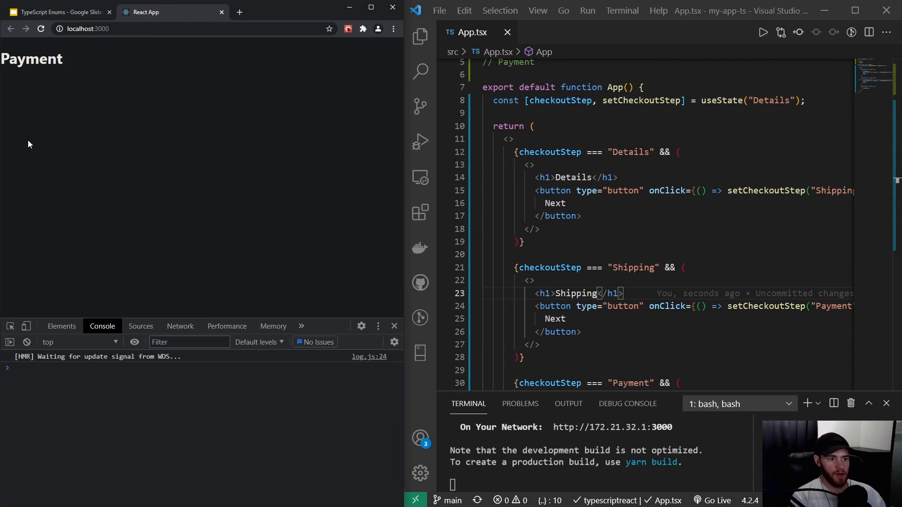
pyautogui.moveTo(260, 149)
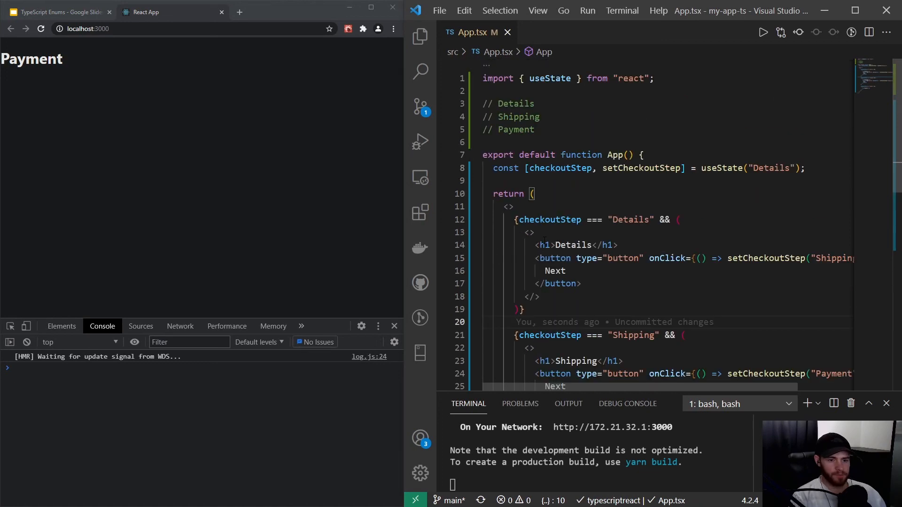
# - Misspell the Details button's value as "Shippin", which untyped state accepts
pyautogui.scroll(-3)
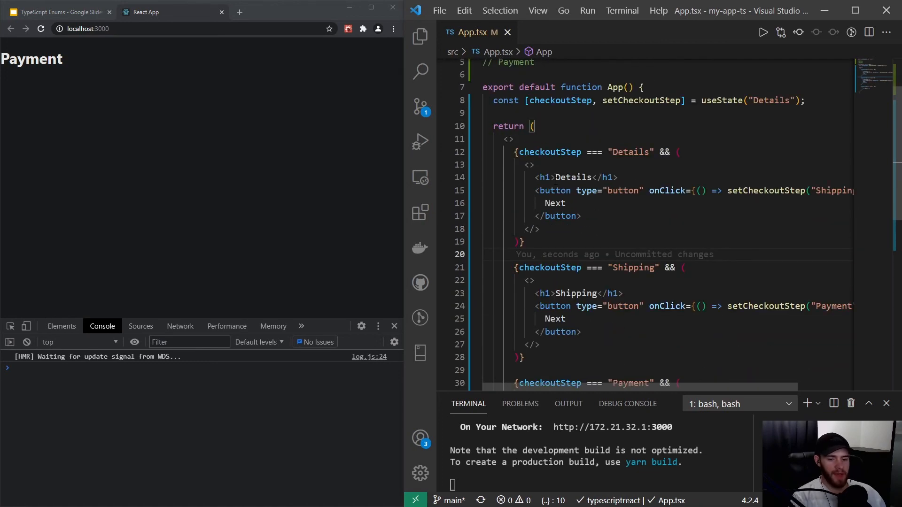
pyautogui.scroll(-3)
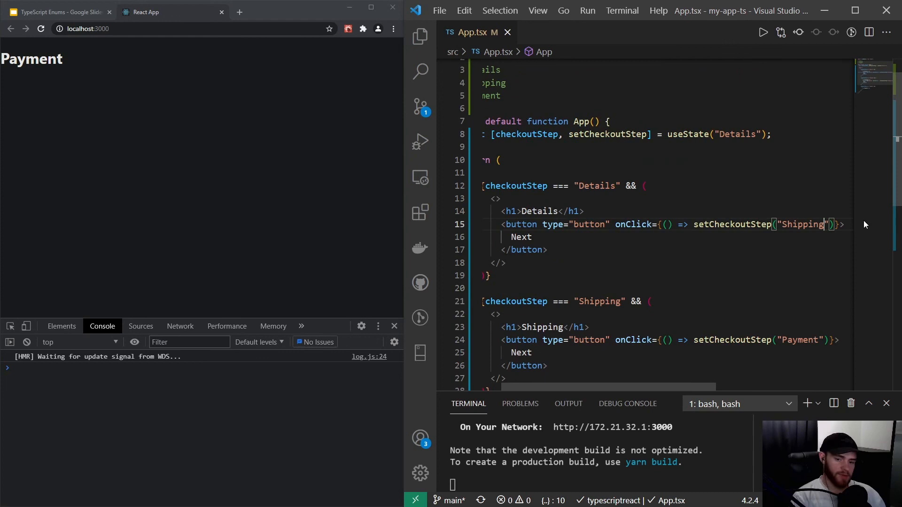
pyautogui.press('Backspace')
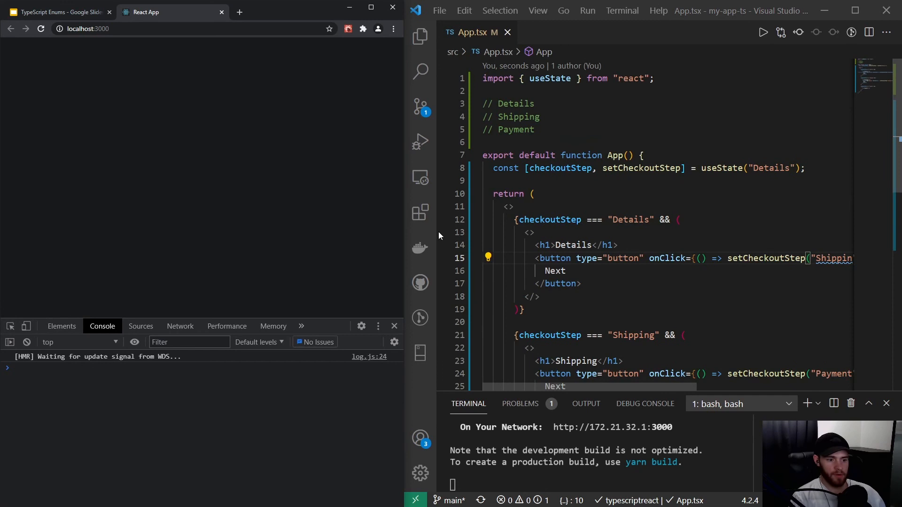
# - Show the App component's hooks in the React Components panel, exposing the "Shippin" state value
pyautogui.click(301, 326)
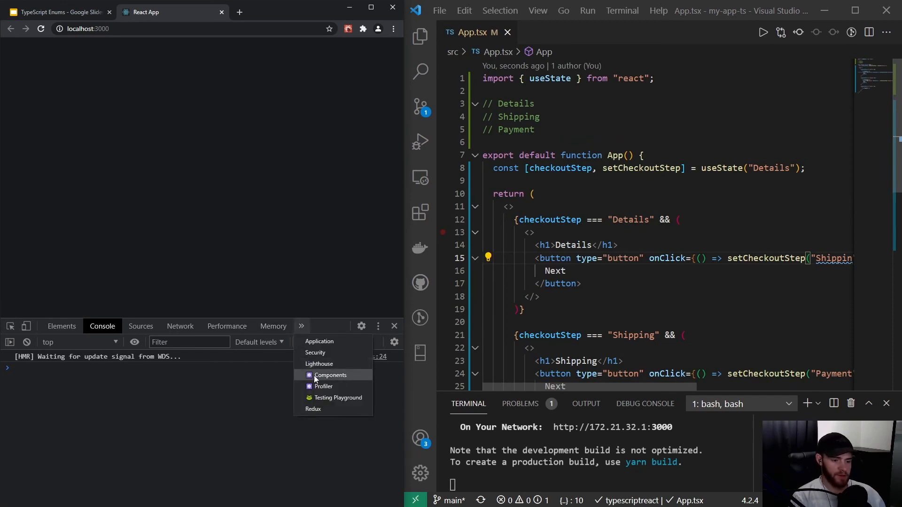
pyautogui.click(329, 375)
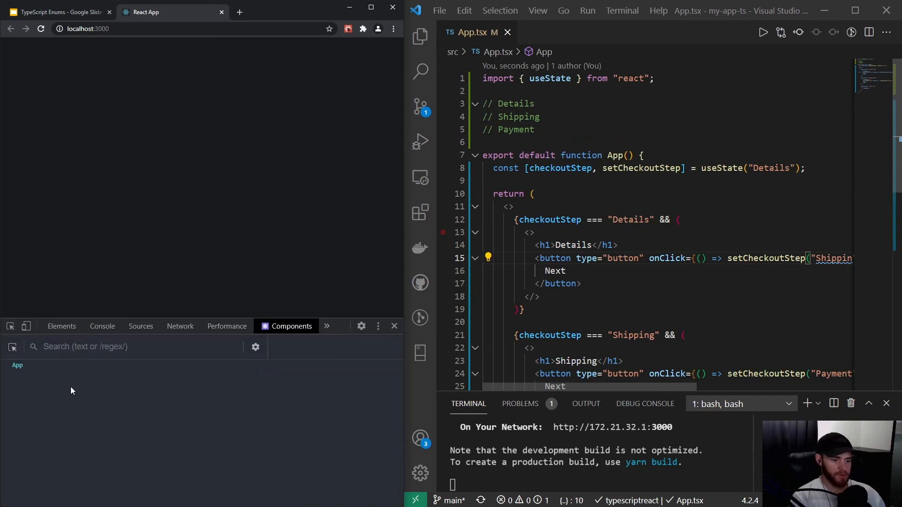
pyautogui.click(17, 364)
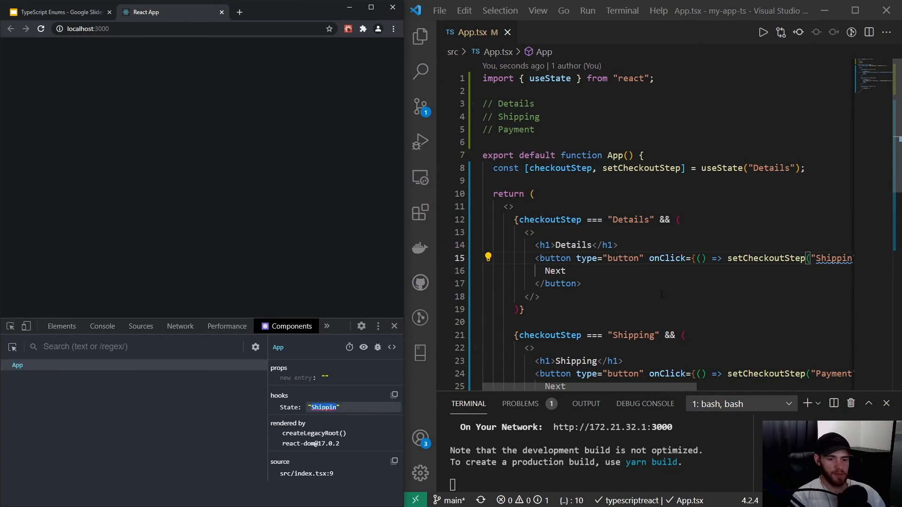
pyautogui.scroll(-3)
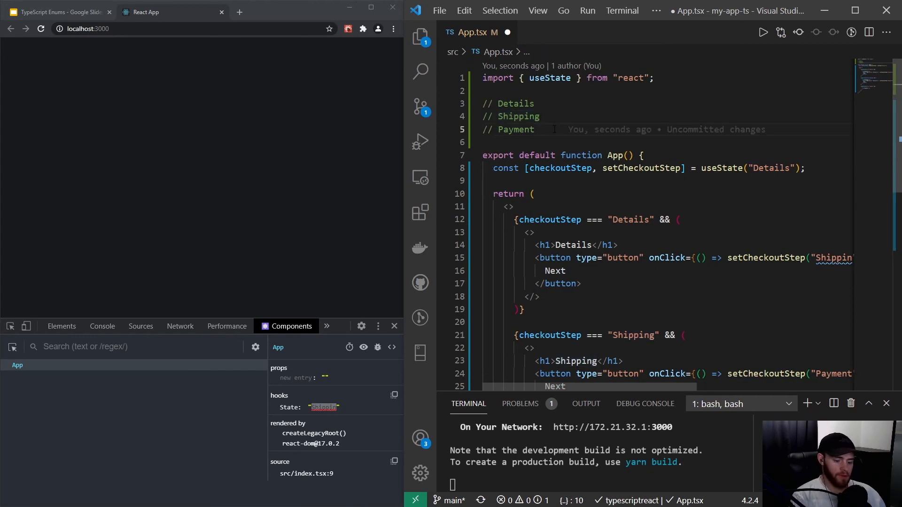
# - Declare type CheckoutStep = "Details" | "Shipping" | "Payment" above the App component
pyautogui.write('type')
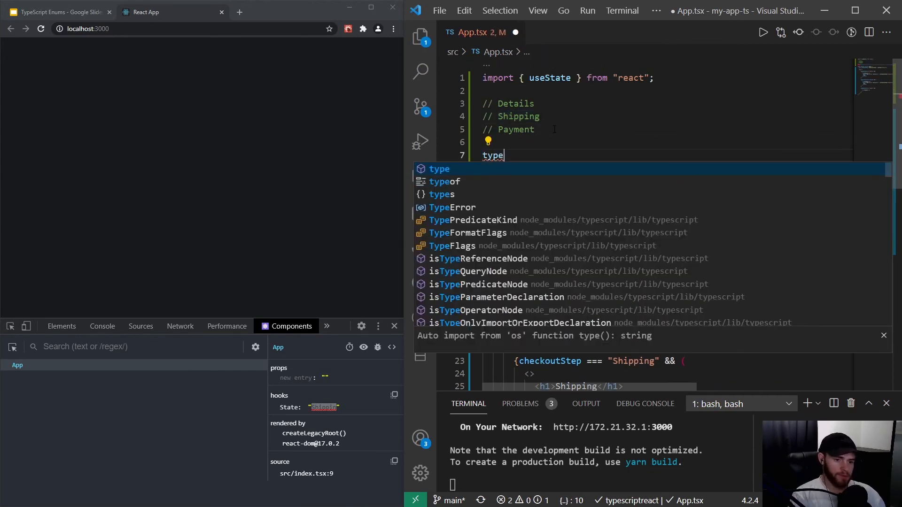
pyautogui.press('Escape')
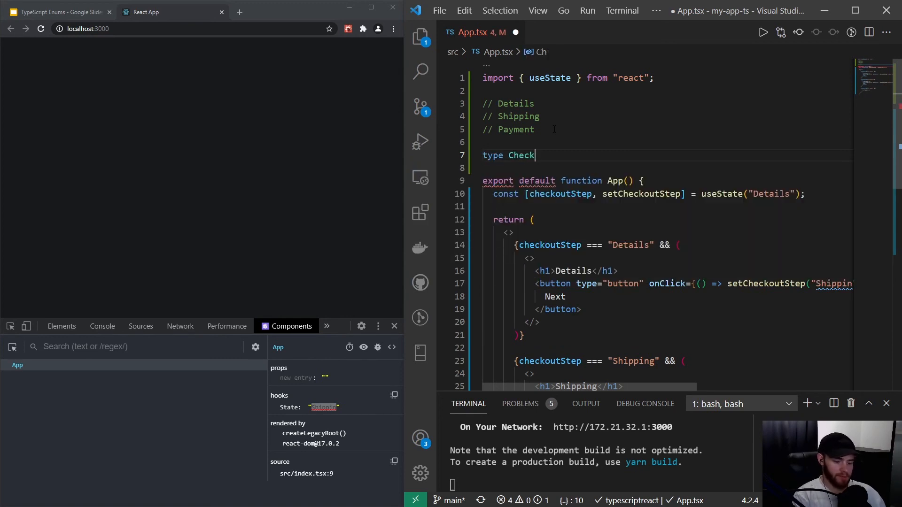
pyautogui.write('outStep')
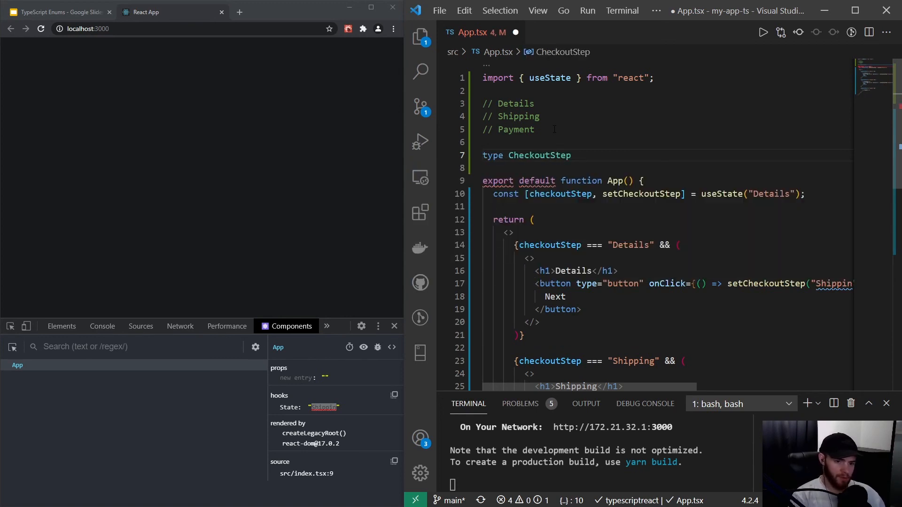
pyautogui.write('=')
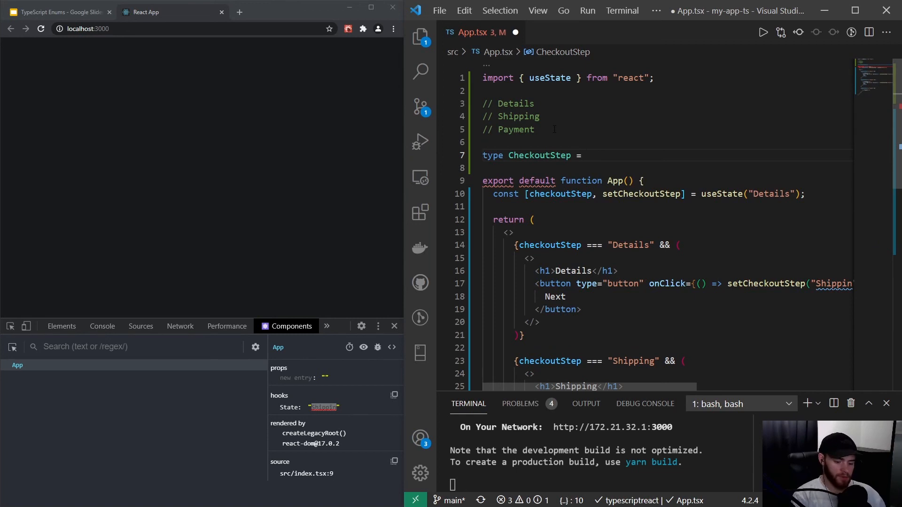
pyautogui.write('"Details"')
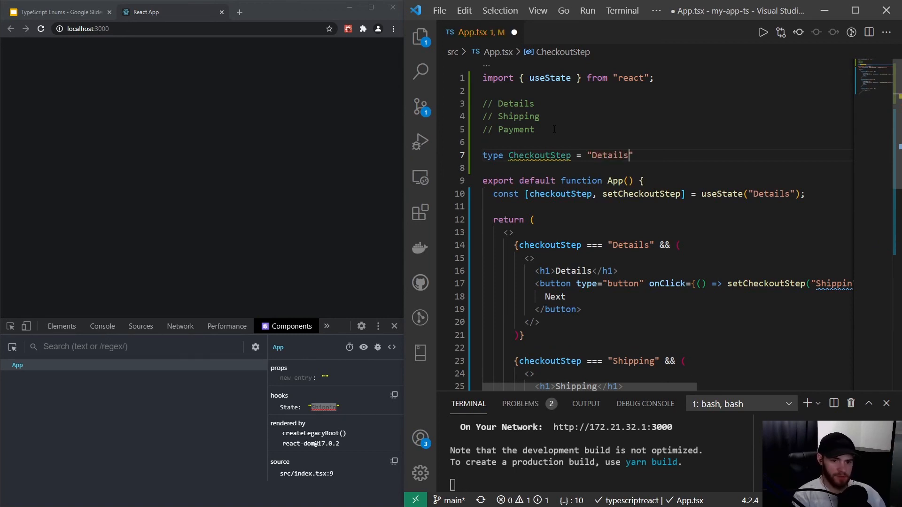
pyautogui.write('|')
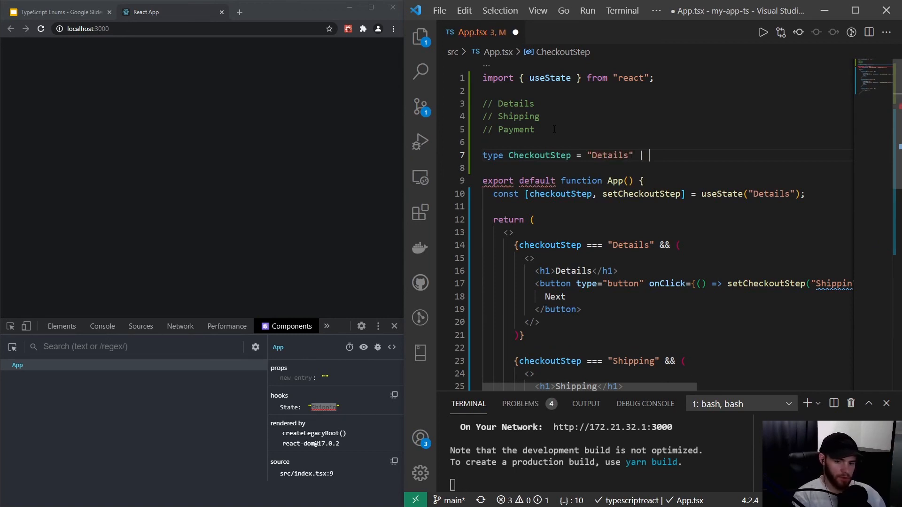
pyautogui.write('"Shipping"')
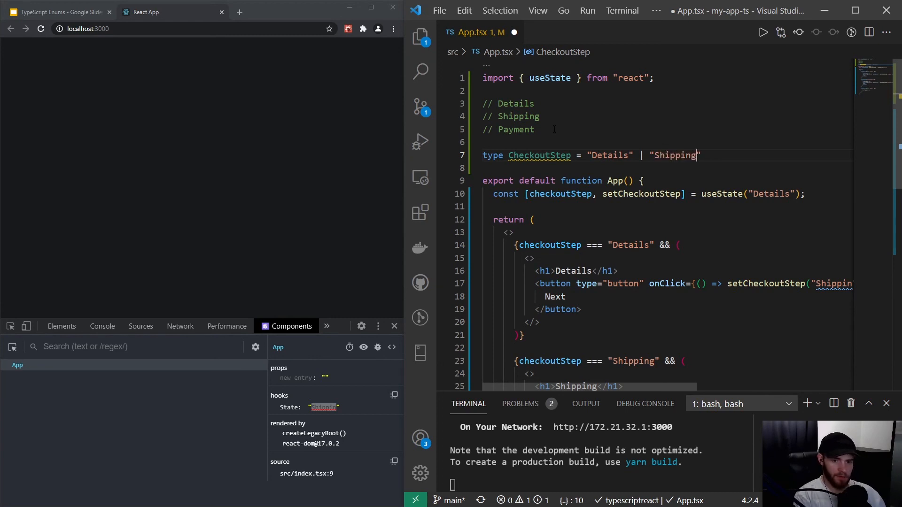
pyautogui.write('| "')
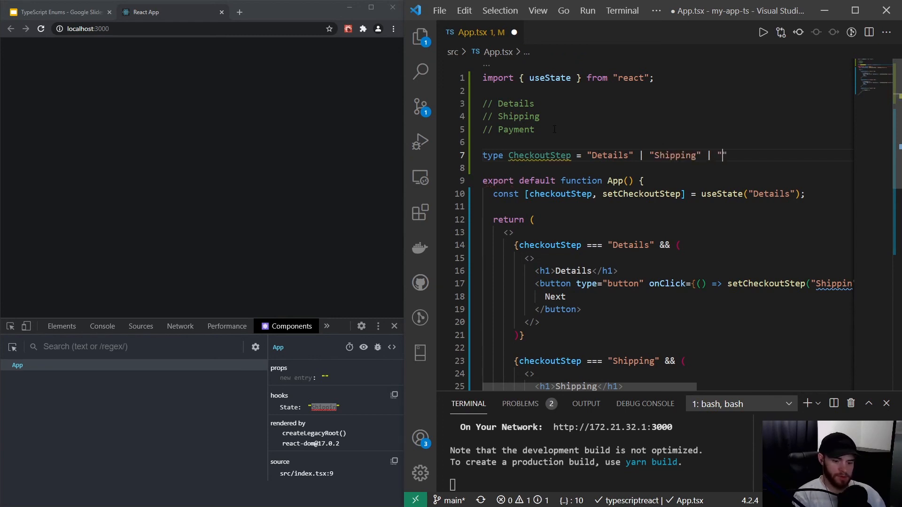
pyautogui.write('Payment')
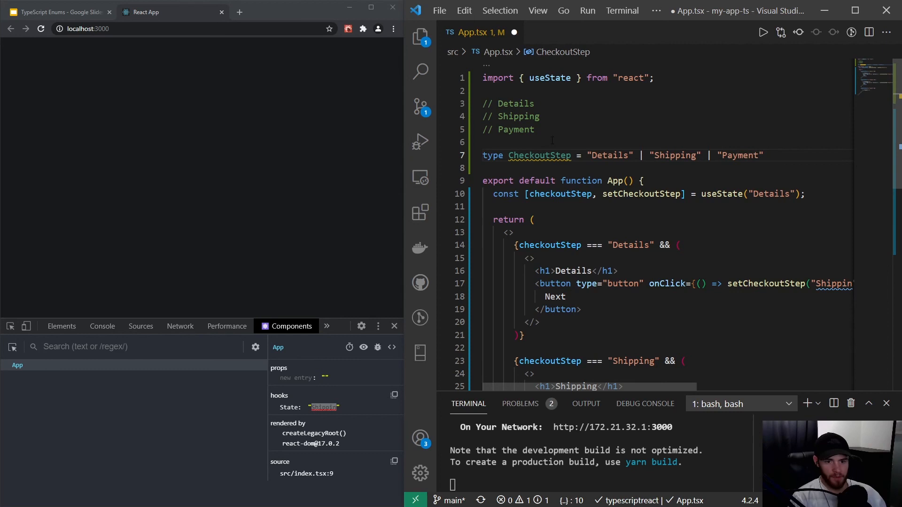
# - Type the state as useState<CheckoutStep>("Details"), surfacing the "Shippin" compile error
pyautogui.doubleClick(540, 155)
pyautogui.write('<>')
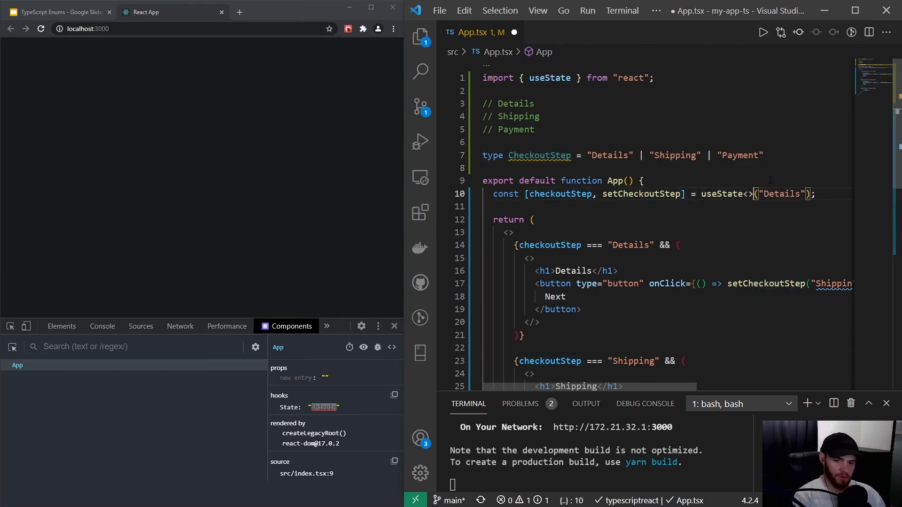
pyautogui.write('CheckoutStep')
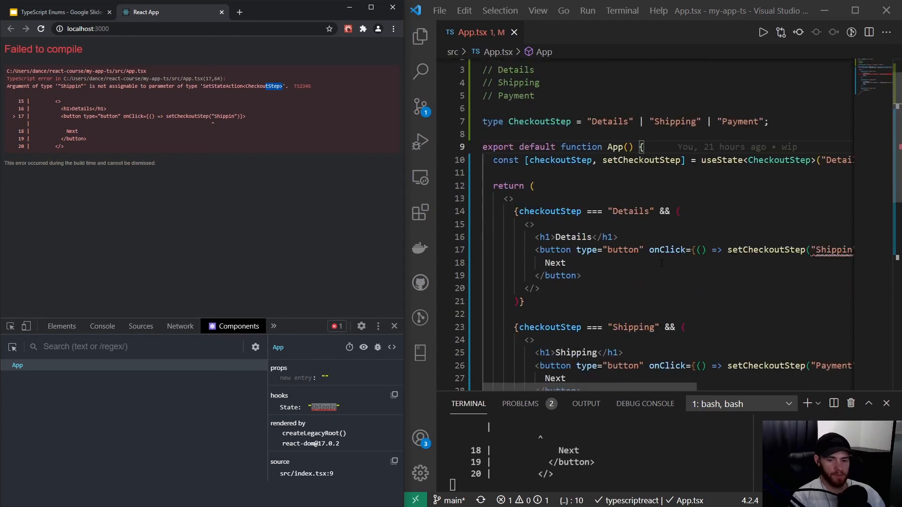
# - Correct both "Shippin" literals to "Shipping" in the setter and the comparison so the app compiles
pyautogui.hscroll(3)
pyautogui.write('g')
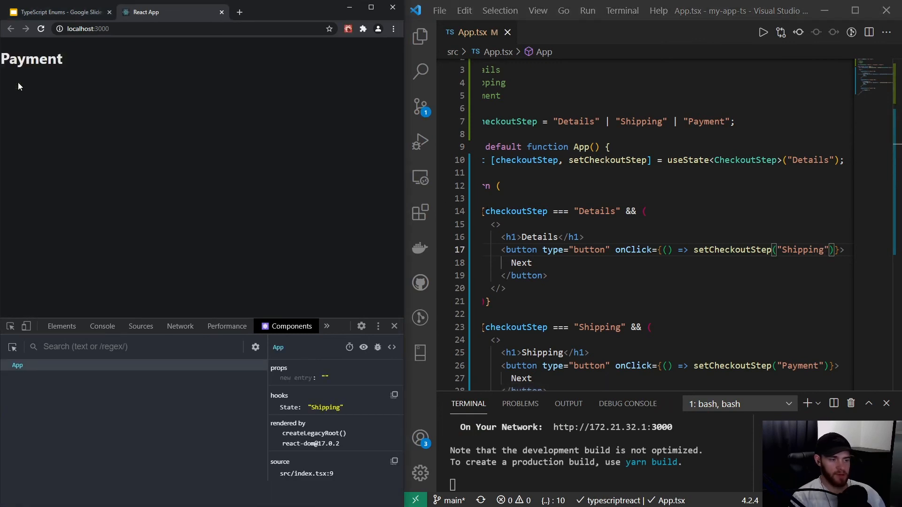
pyautogui.scroll(-3)
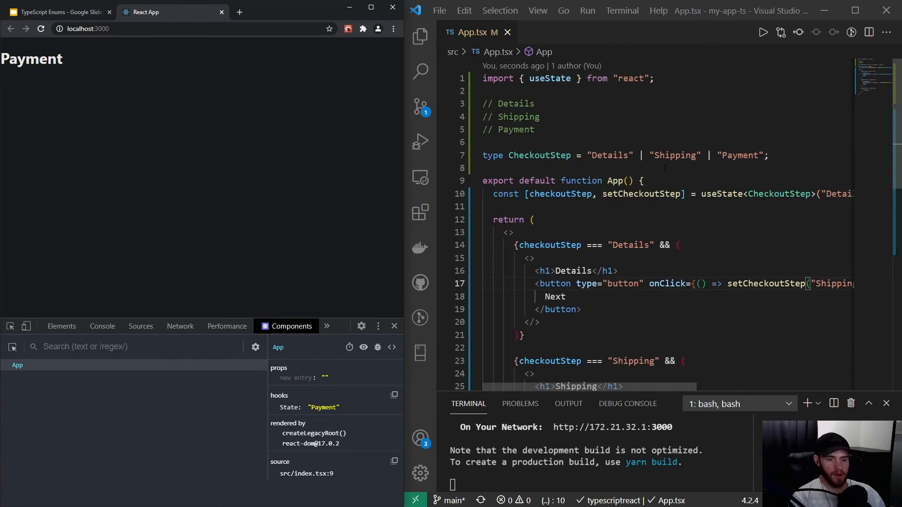
pyautogui.scroll(-3)
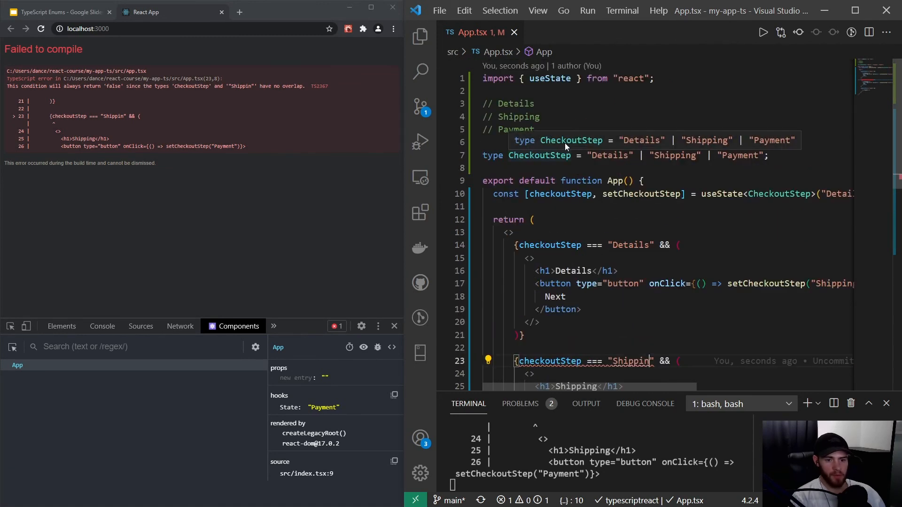
pyautogui.scroll(-3)
pyautogui.write('g')
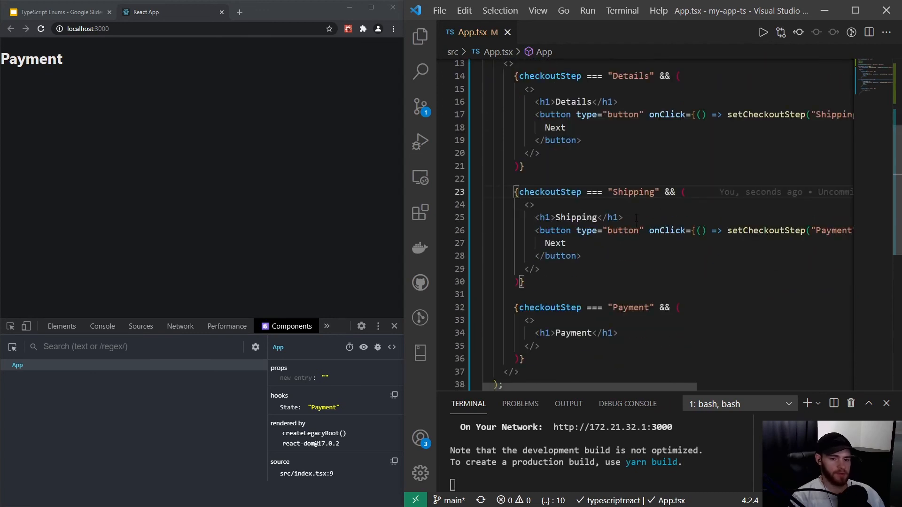
# - Comment out the CheckoutStep union line with // and leave a blank line beneath it
pyautogui.hscroll(3)
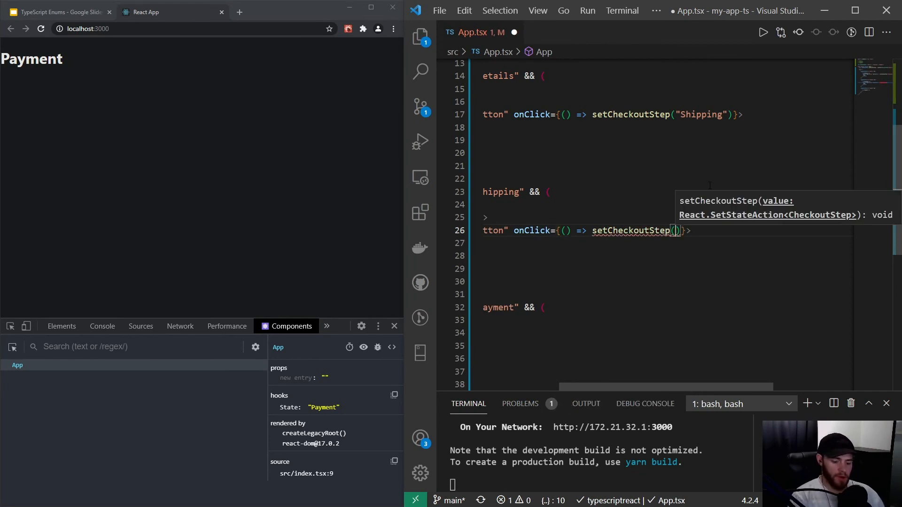
pyautogui.write('"')
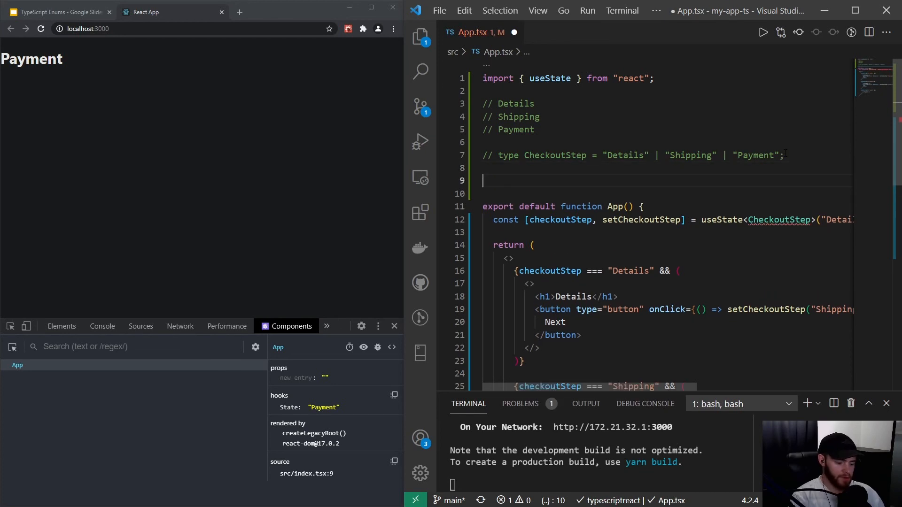
# - Start enum CheckoutStep { } with the member Details = "Details"
pyautogui.write('enum')
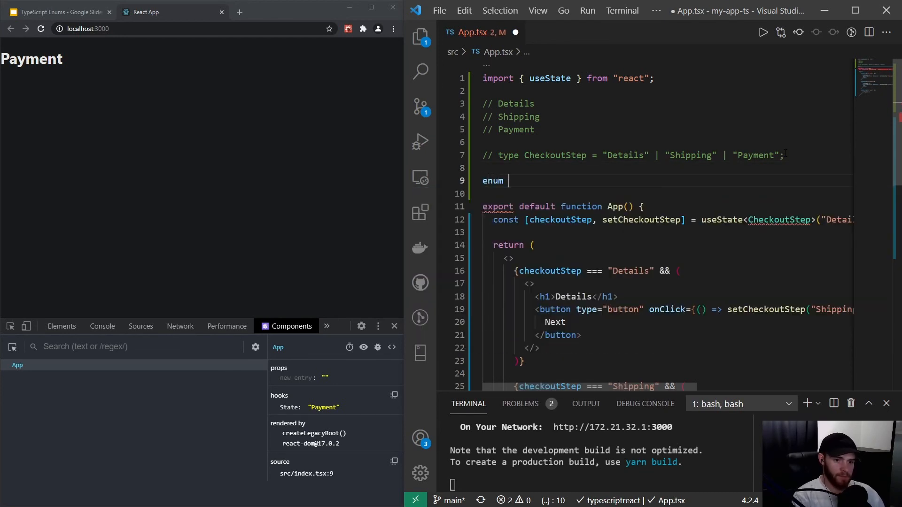
pyautogui.write('CheckO')
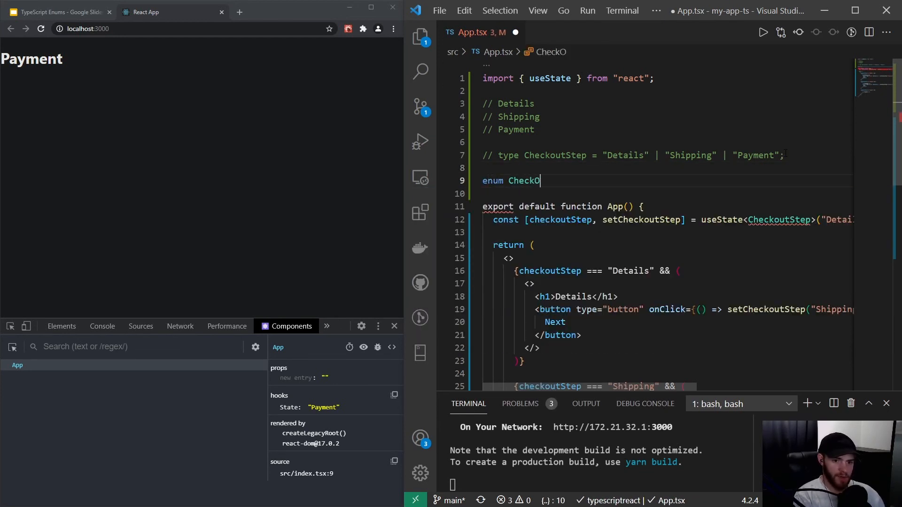
pyautogui.write('utStep')
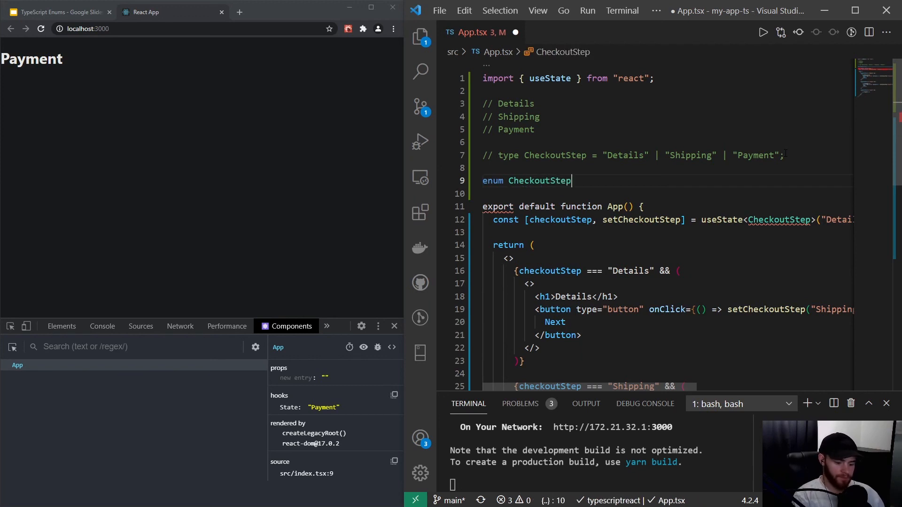
pyautogui.write('{}')
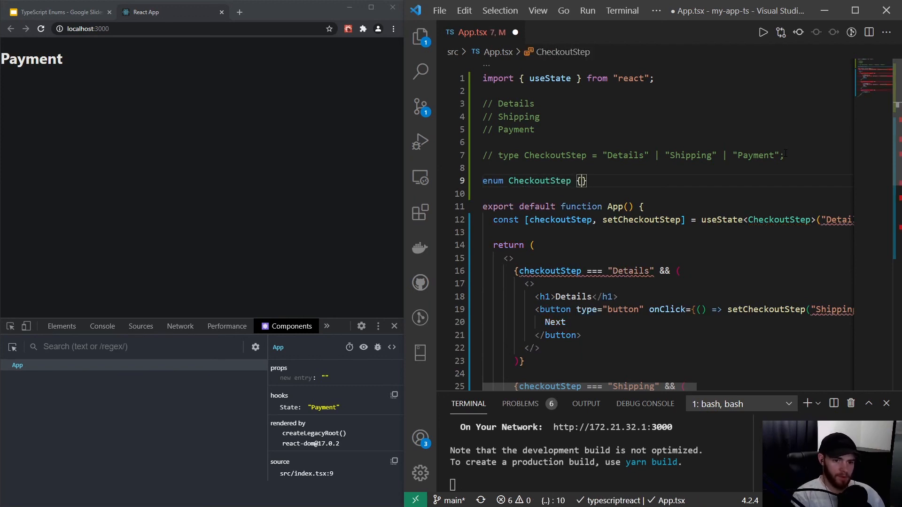
pyautogui.write('D')
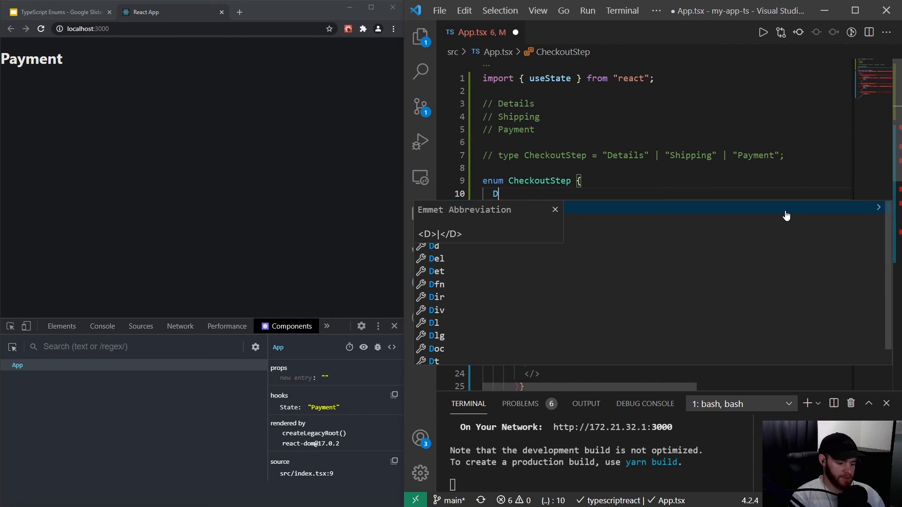
pyautogui.write('etails')
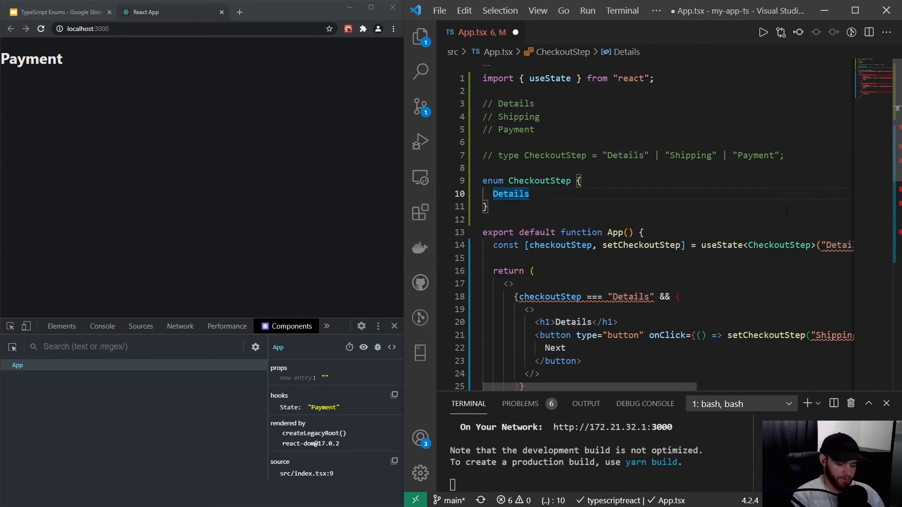
pyautogui.write('= Details",')
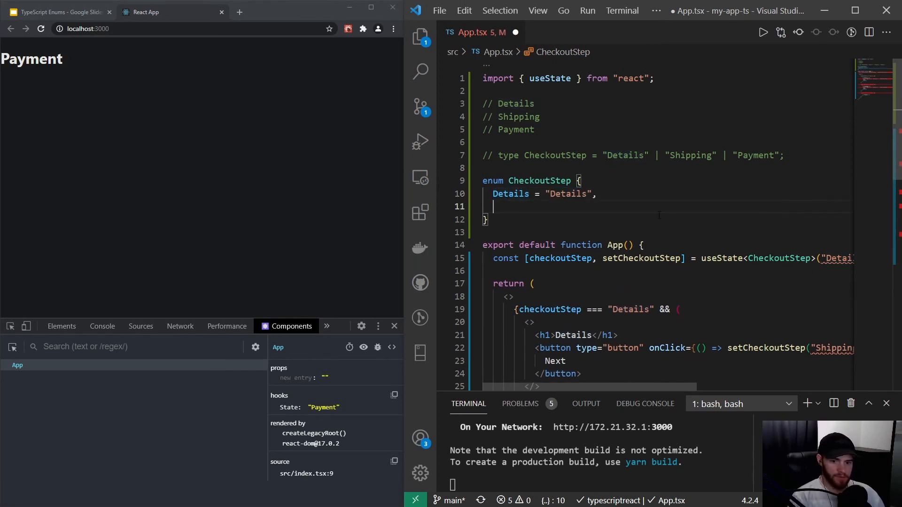
# - Add the Shipping = "Shipping" and Payment = "Payment" members to the enum
pyautogui.scroll(-3)
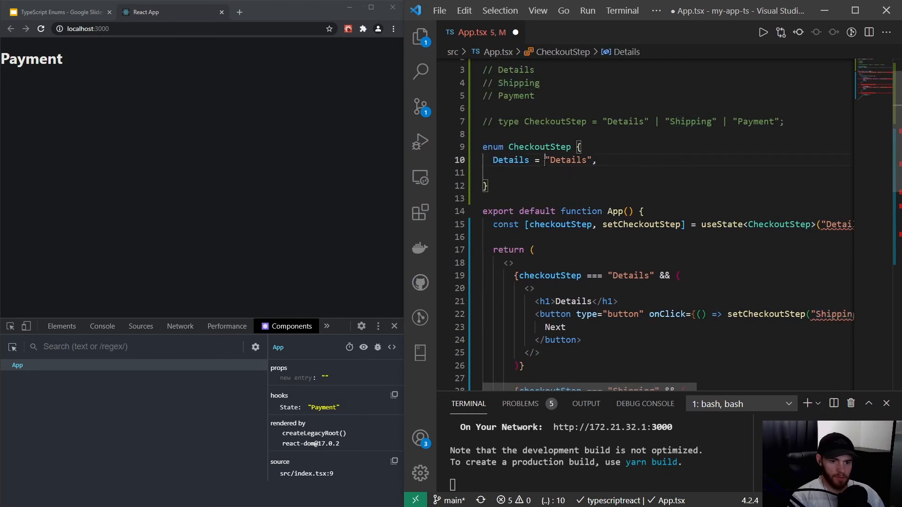
pyautogui.write('Shipping = "Shipping",')
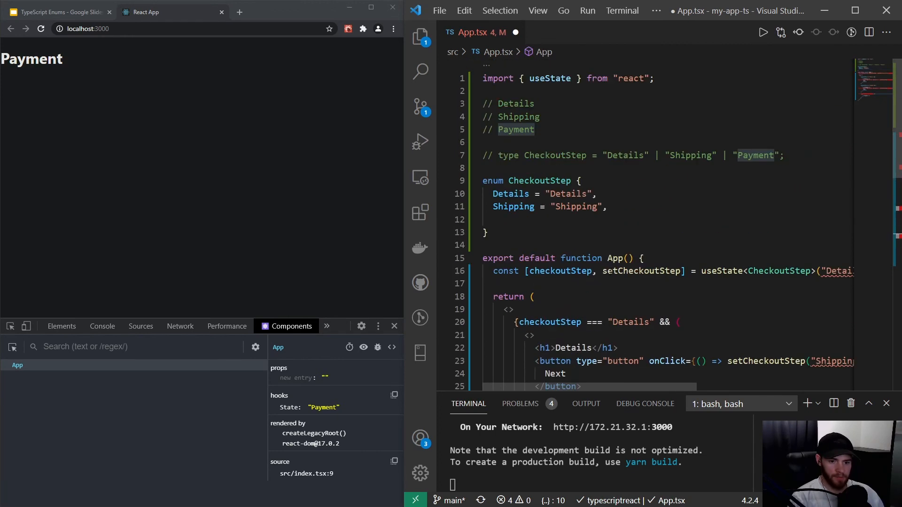
pyautogui.write('Payment = "')
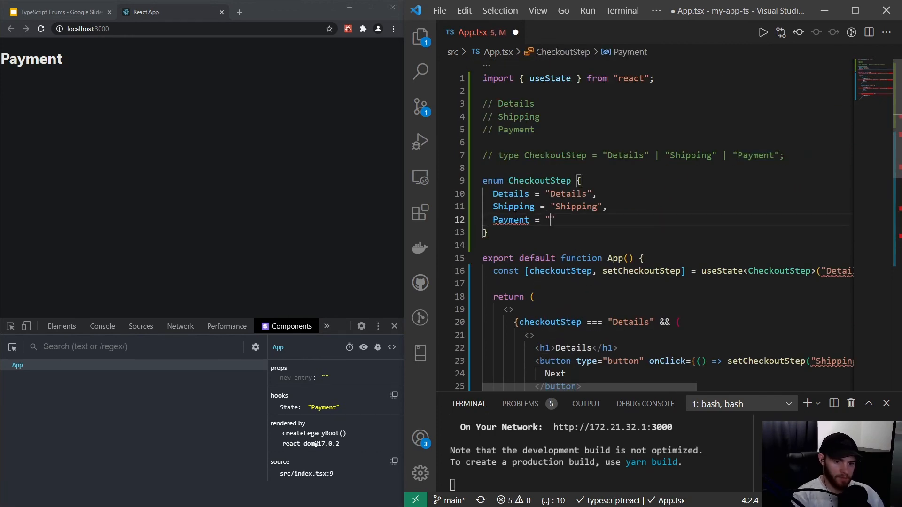
pyautogui.write('Payment",')
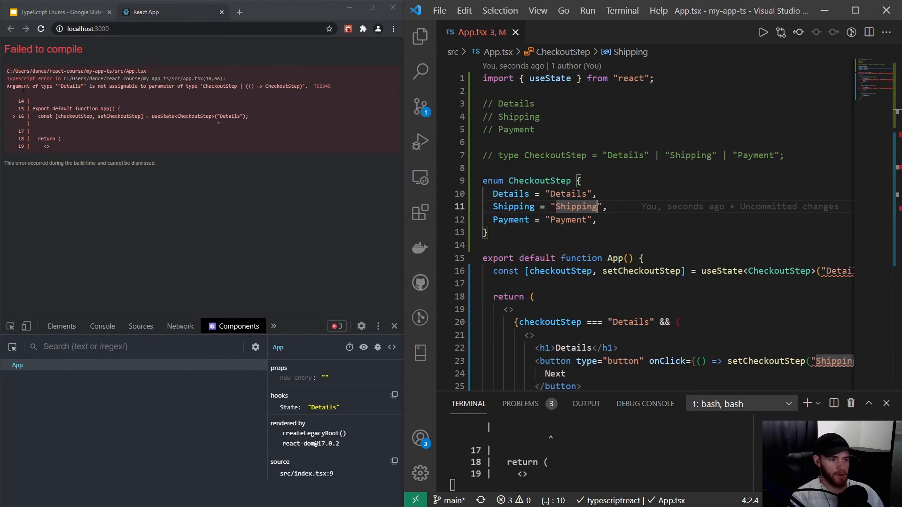
pyautogui.moveTo(85, 94)
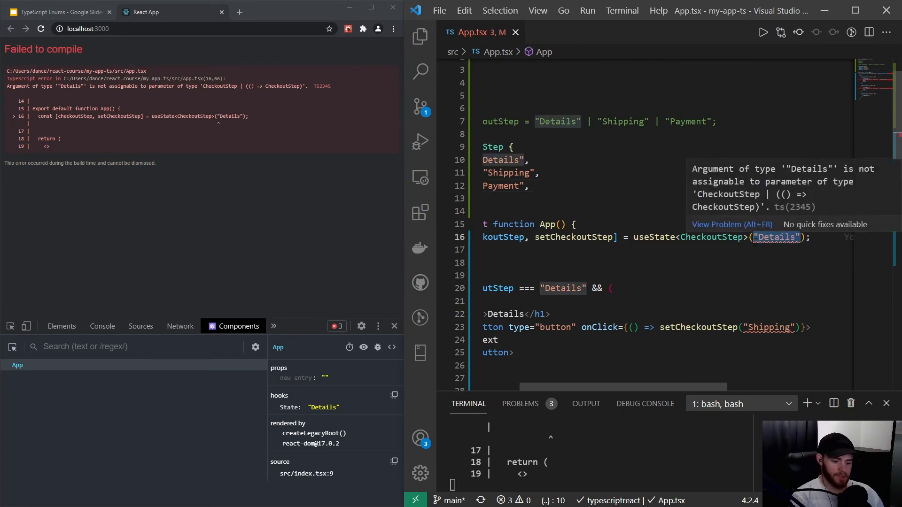
# - Use CheckoutStep.Details as initial state and CheckoutStep.Shipping/Payment in the Next setters, then save
pyautogui.write('CheckoutStep')
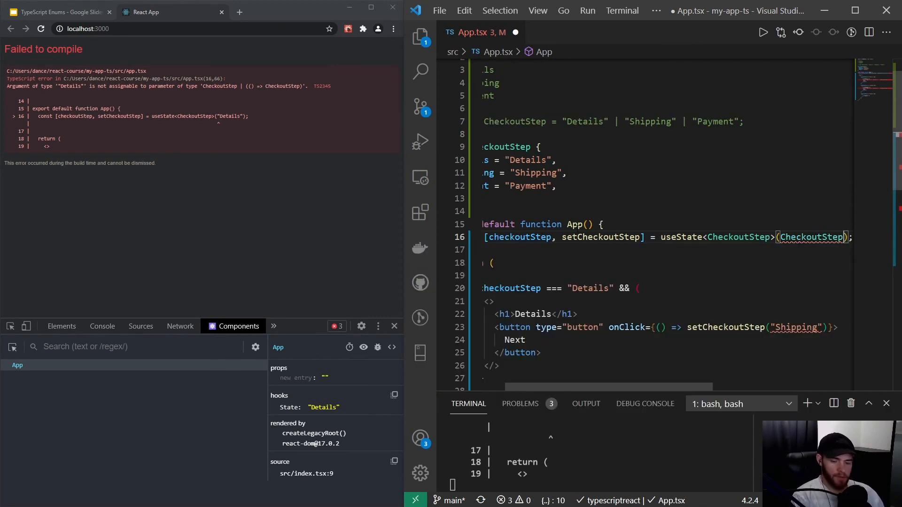
pyautogui.write('.')
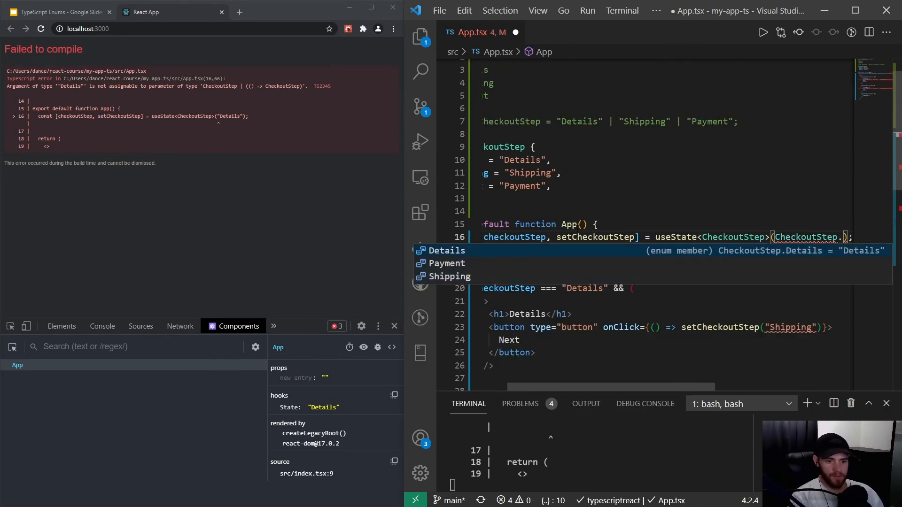
pyautogui.click(446, 249)
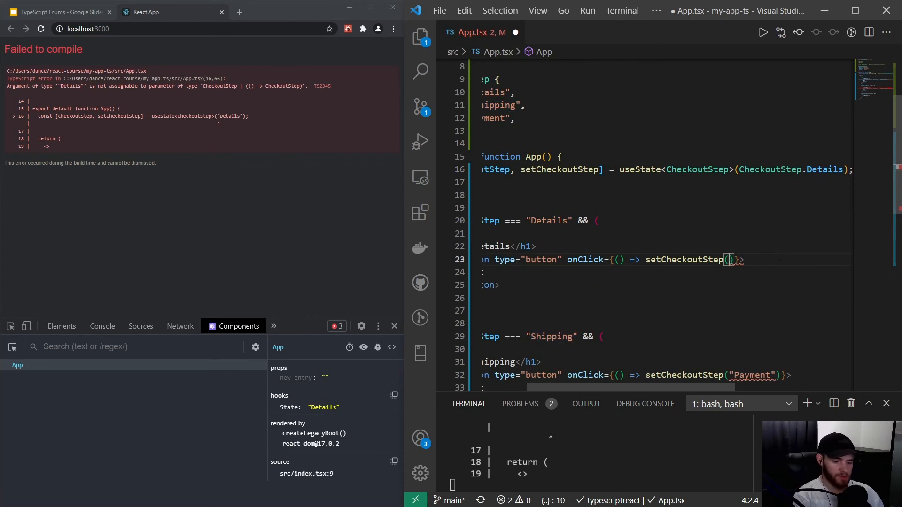
pyautogui.write('CheckoutStep.Shipping')
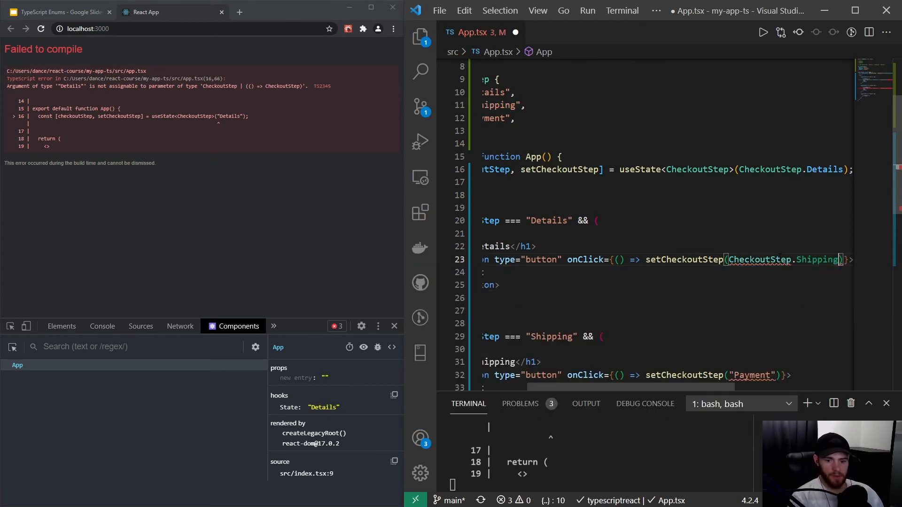
pyautogui.scroll(-3)
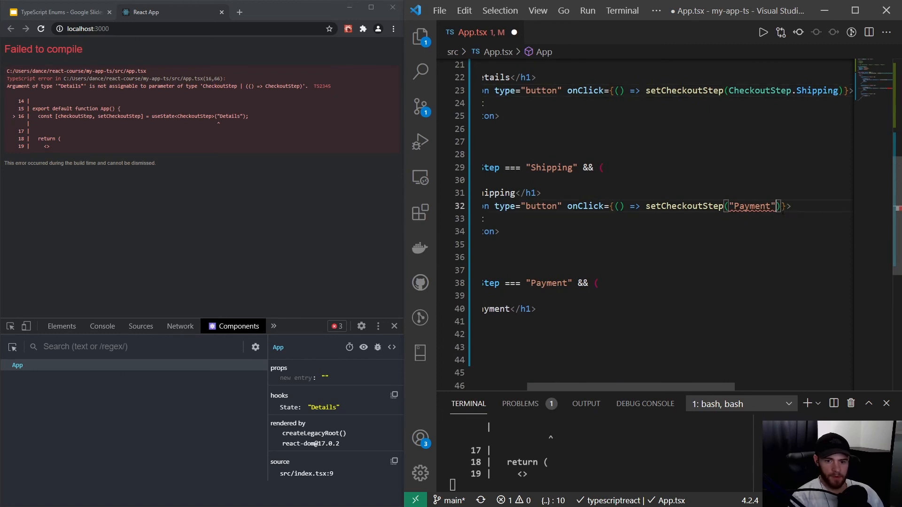
pyautogui.write('CheckoutStep.Details')
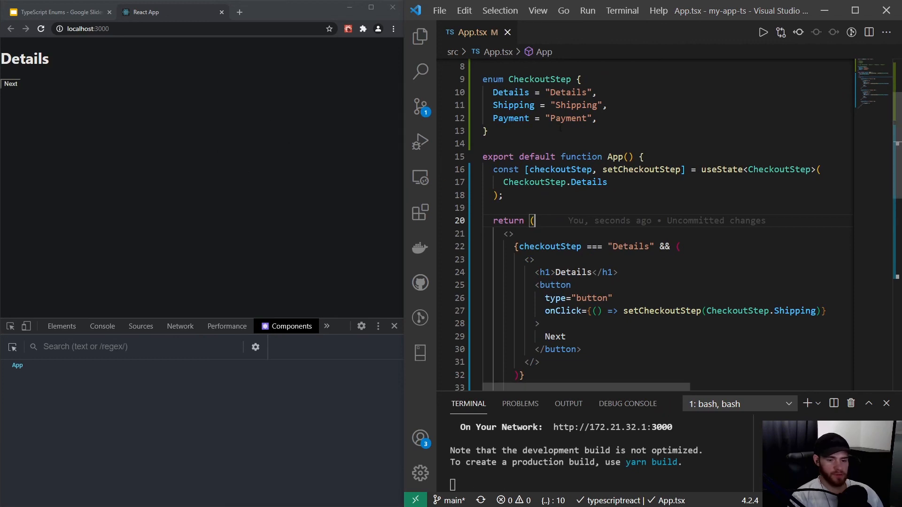
# - Replace the first comparison's "Details" string with CheckoutStep.Details and save the file
pyautogui.doubleClick(629, 246)
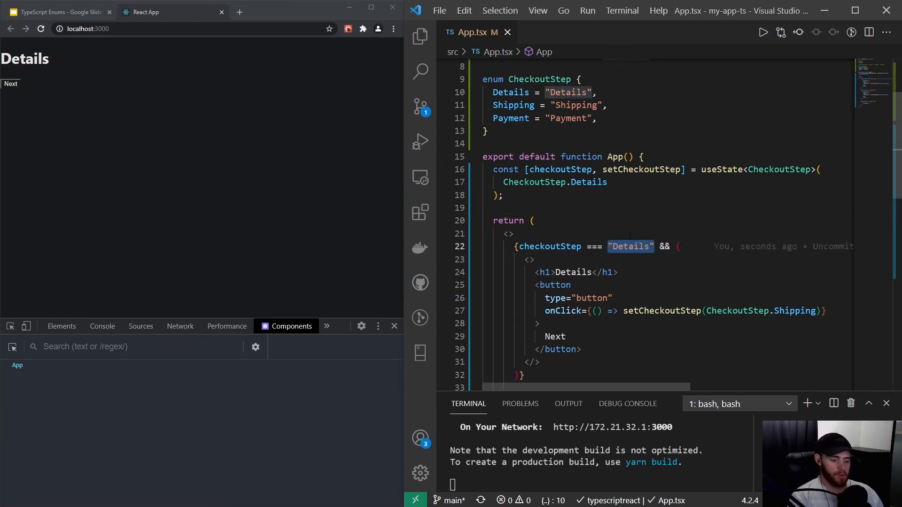
pyautogui.write('CheckoutStep.')
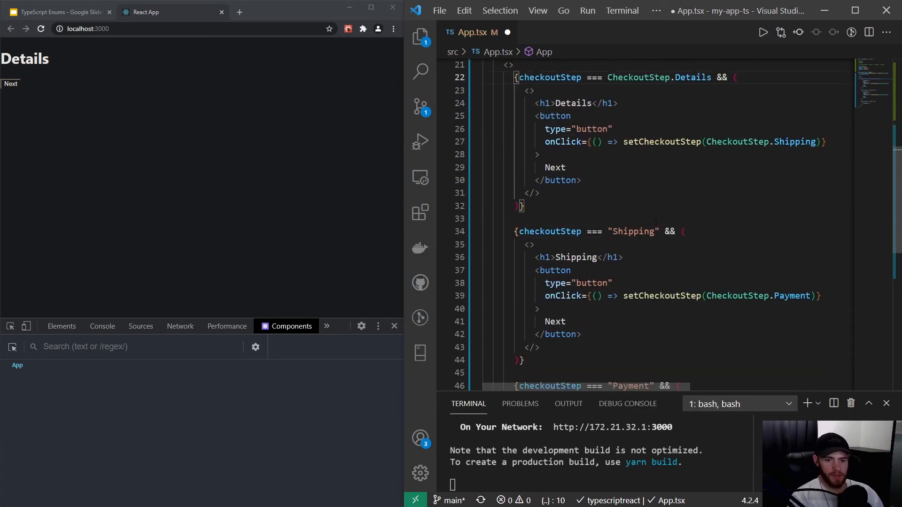
pyautogui.scroll(-3)
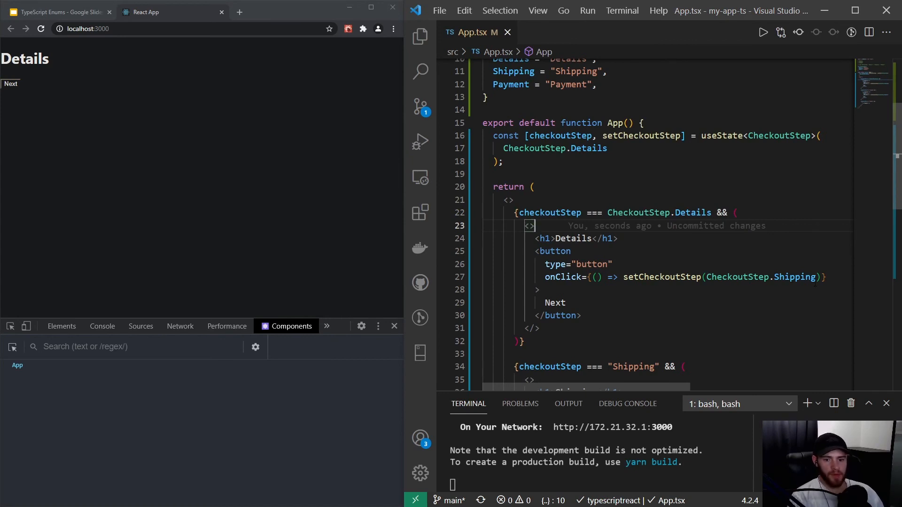
pyautogui.moveTo(796, 276)
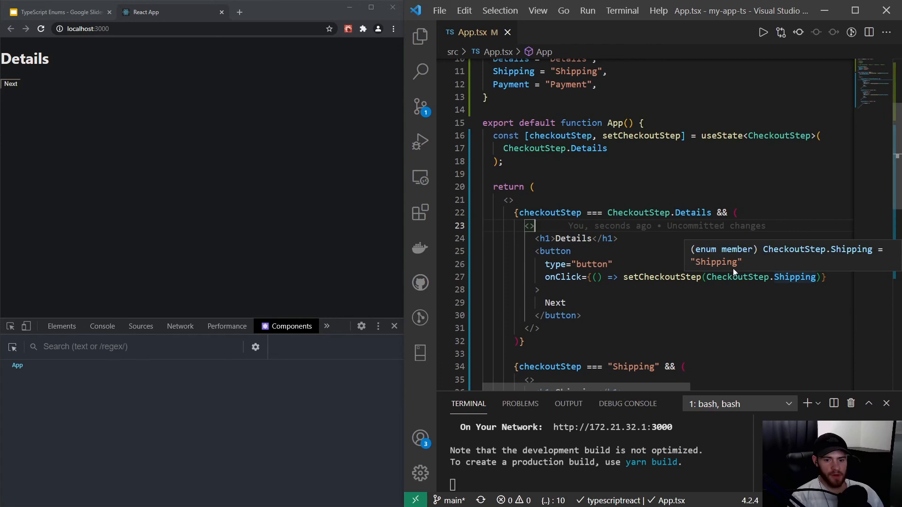